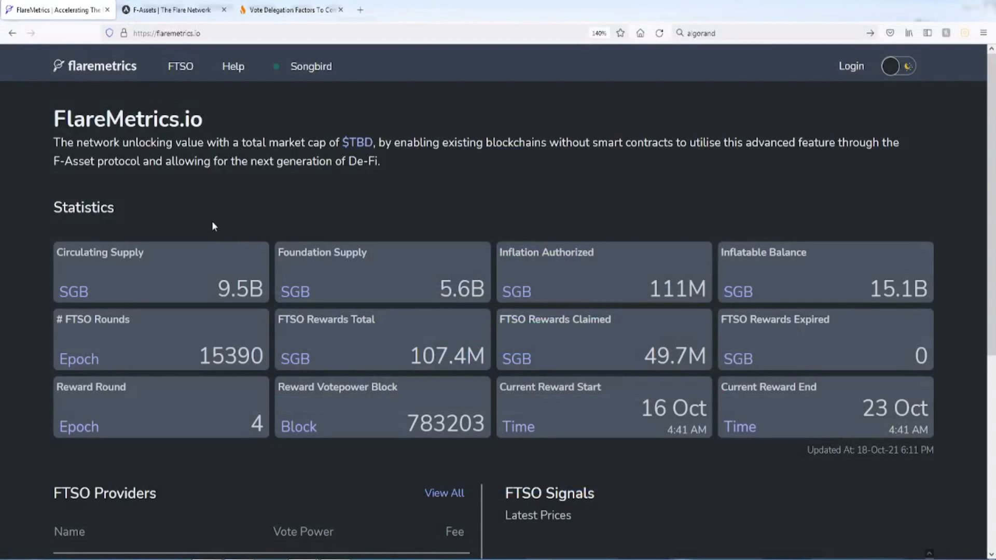
pyautogui.moveTo(198, 223)
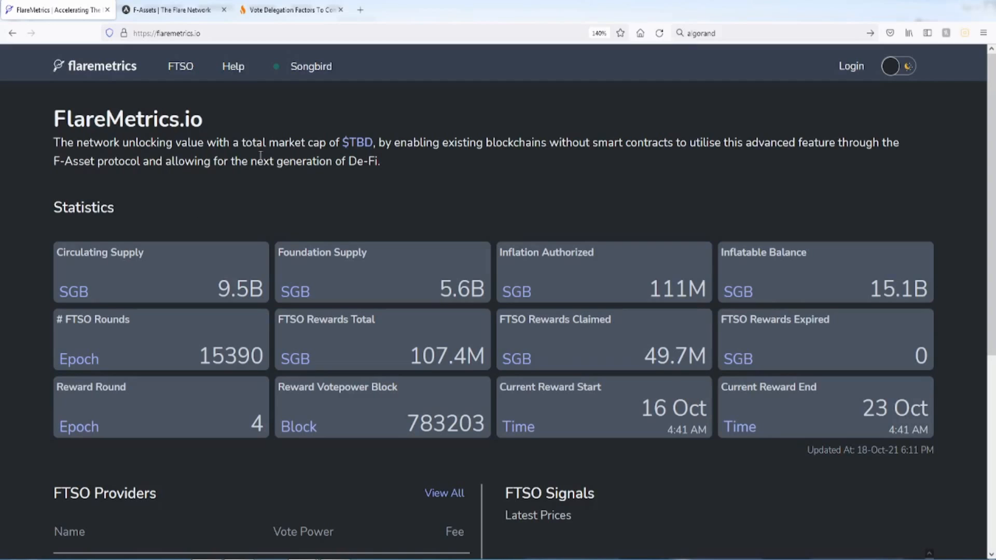
pyautogui.moveTo(215, 192)
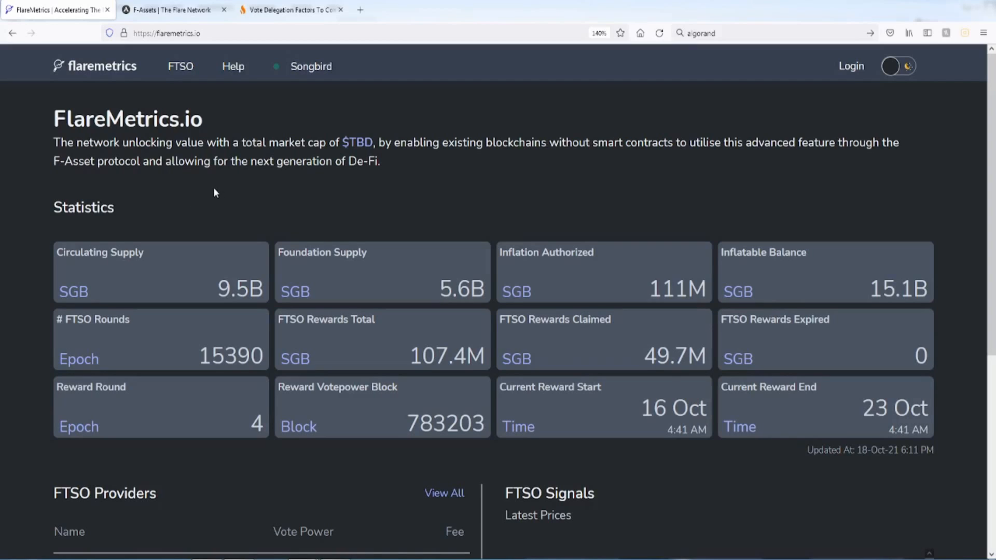
pyautogui.moveTo(212, 197)
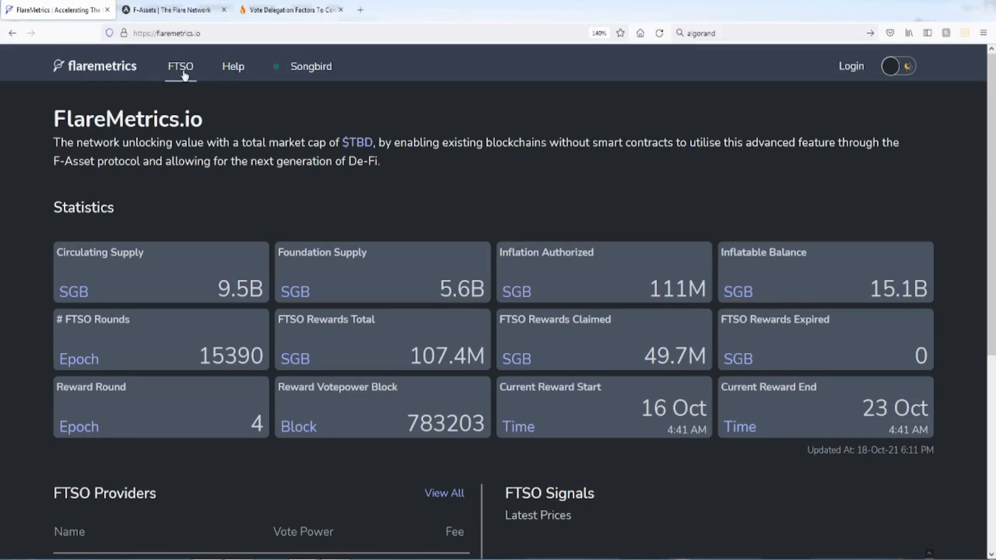
# From the FTSO menu, reach the reward checking page and its wallet address field.
pyautogui.click(180, 65)
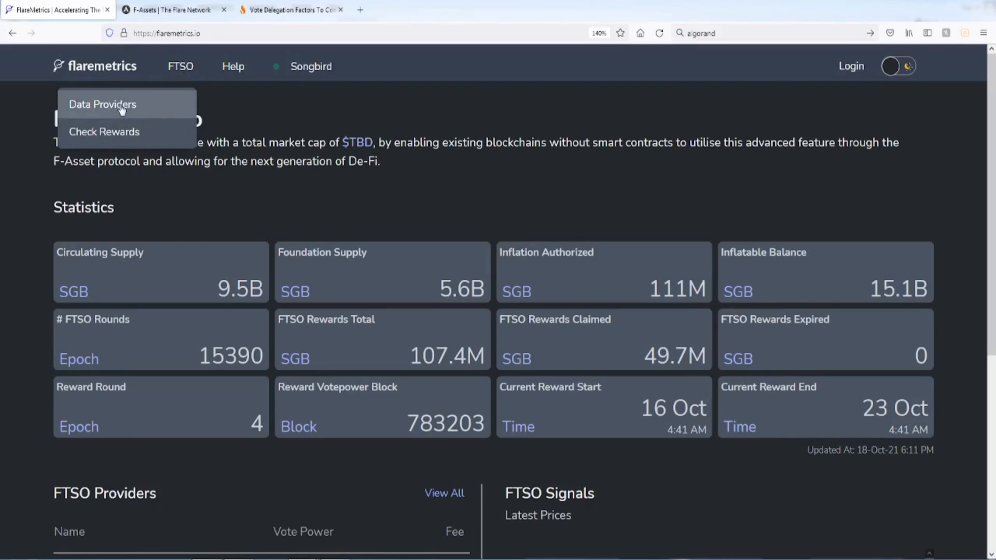
pyautogui.moveTo(143, 112)
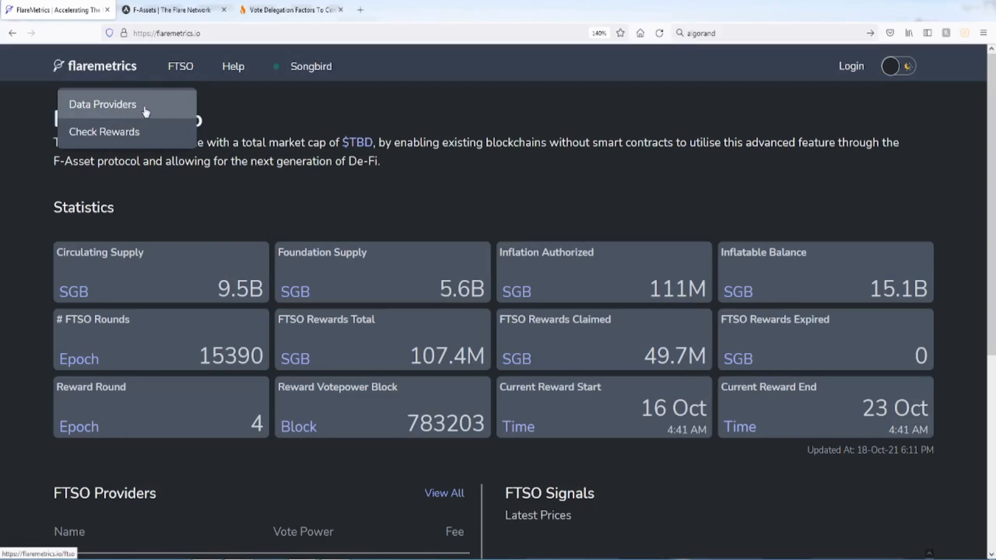
pyautogui.moveTo(104, 132)
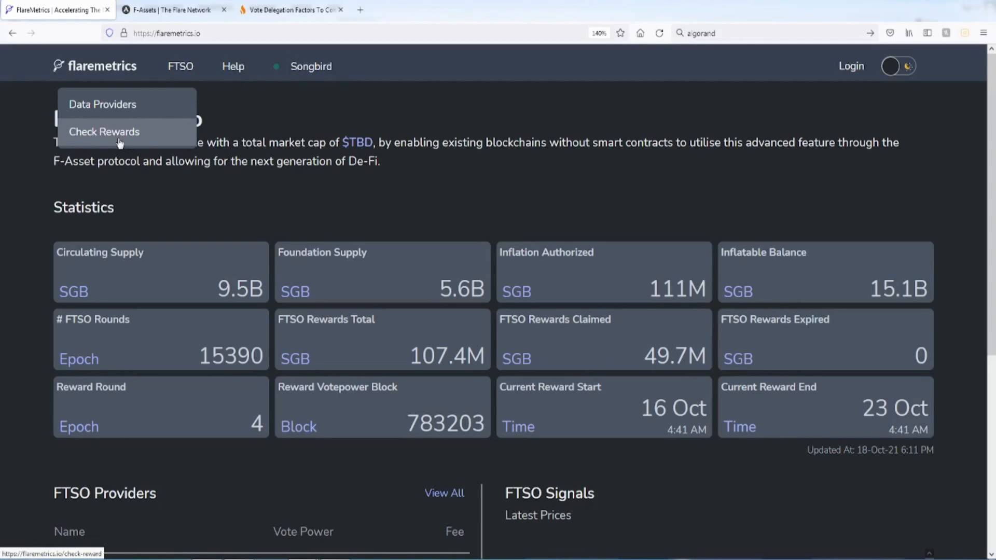
pyautogui.click(104, 131)
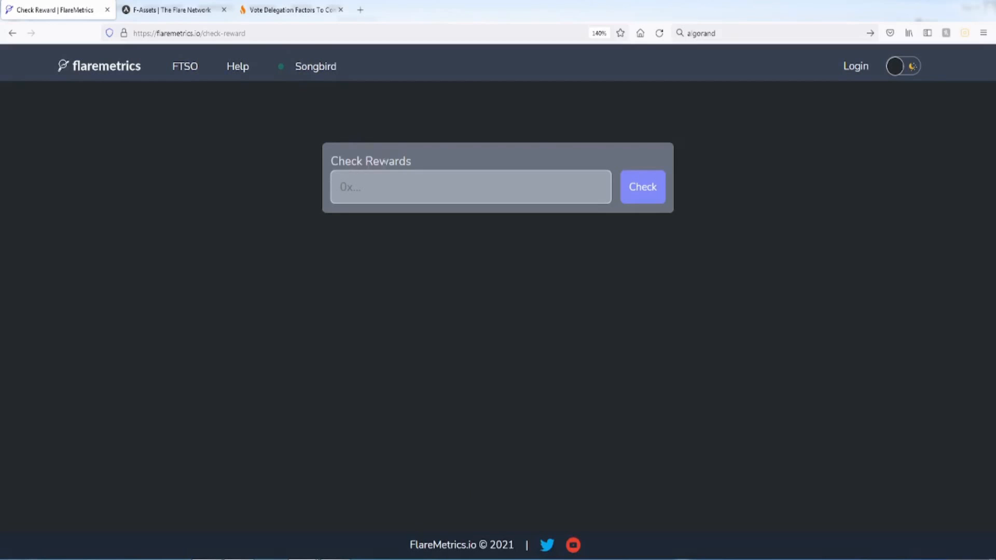
pyautogui.click(470, 187)
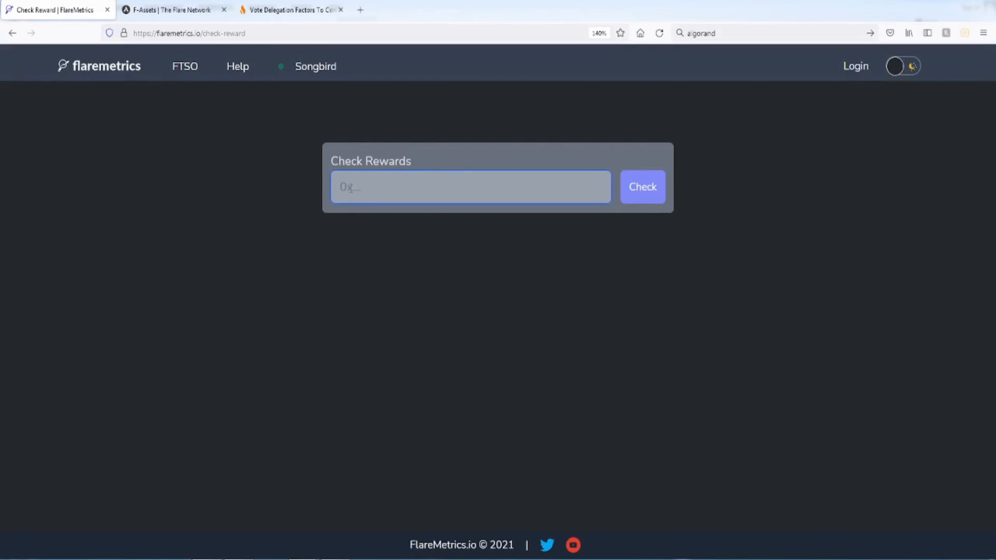
pyautogui.moveTo(68, 95)
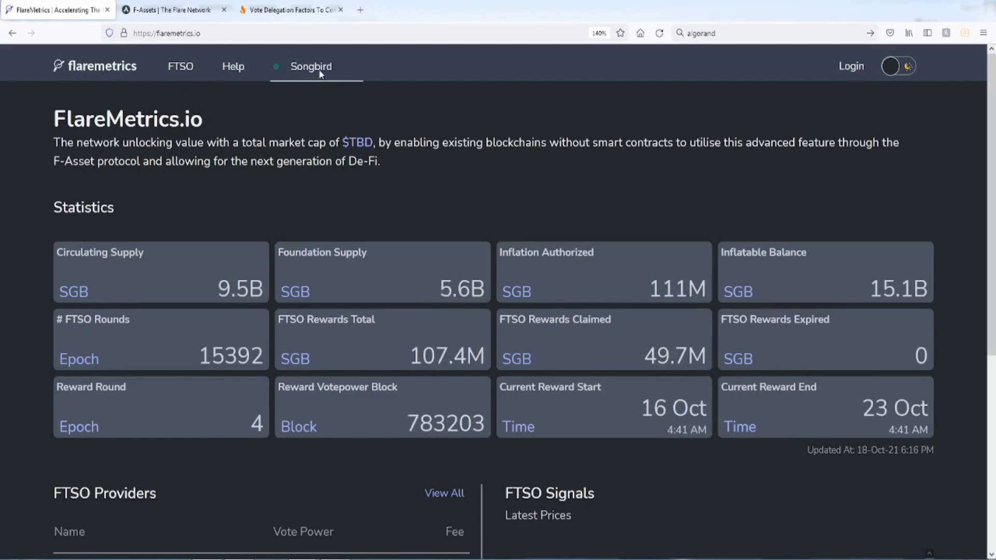
# Return to the home page and pick out the Inflation Authorized figure of 111M.
pyautogui.click(311, 66)
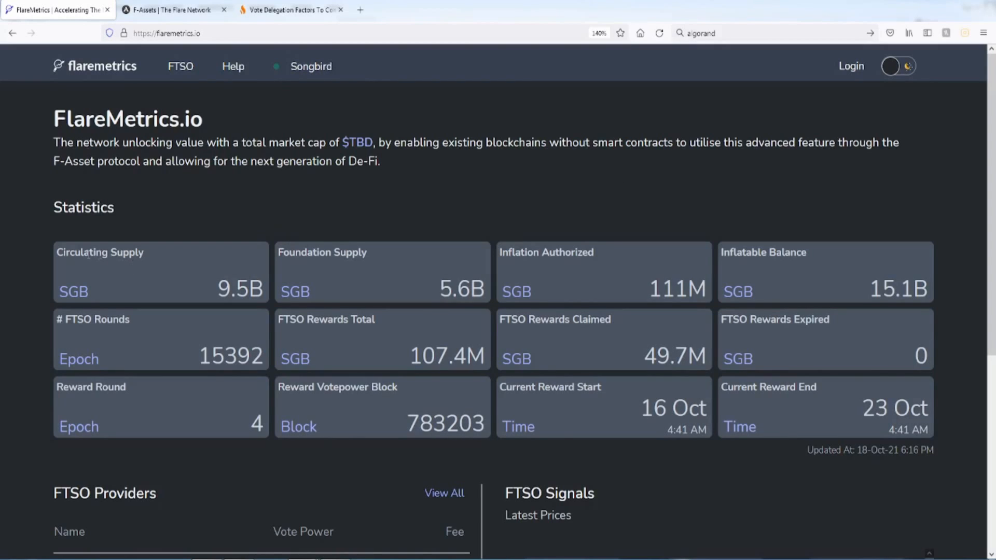
pyautogui.doubleClick(240, 288)
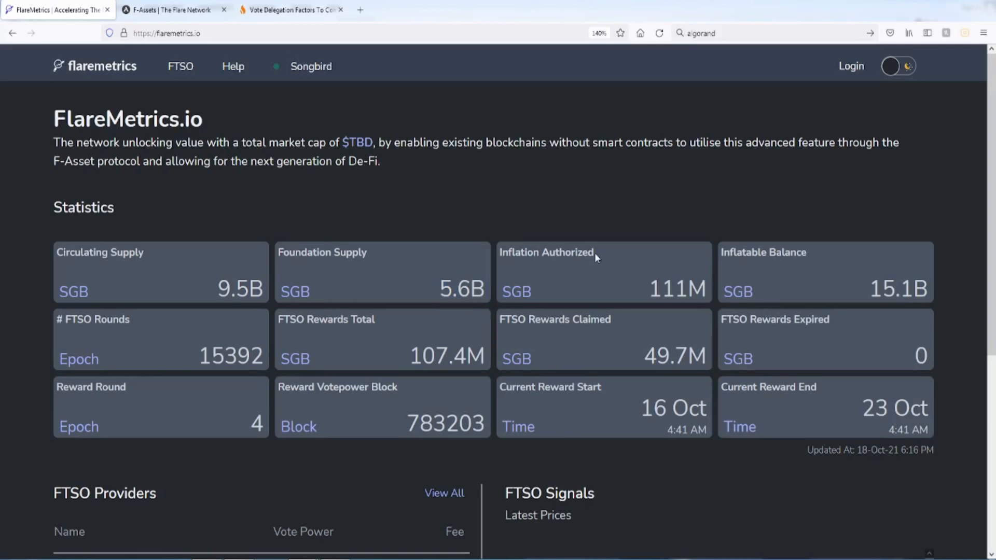
pyautogui.doubleClick(667, 289)
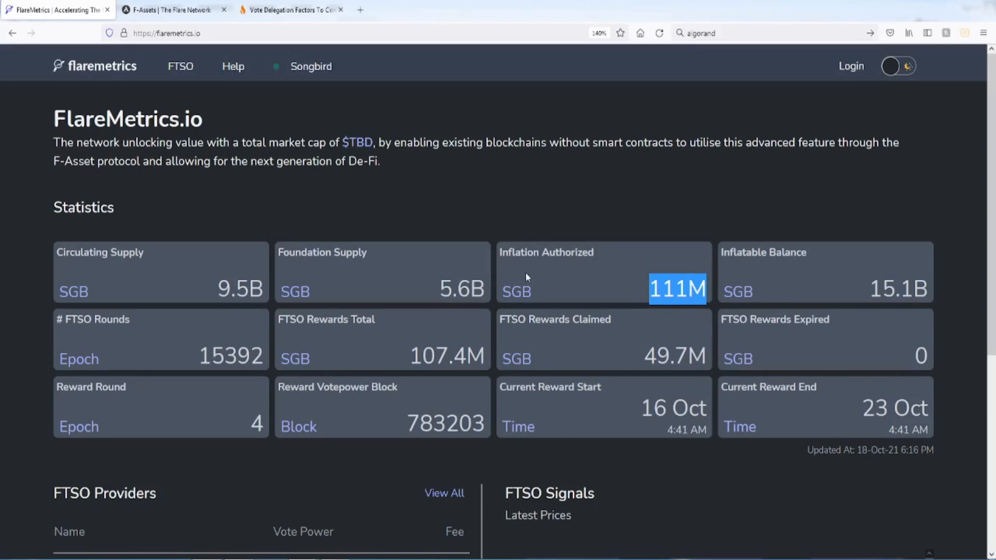
pyautogui.moveTo(529, 292)
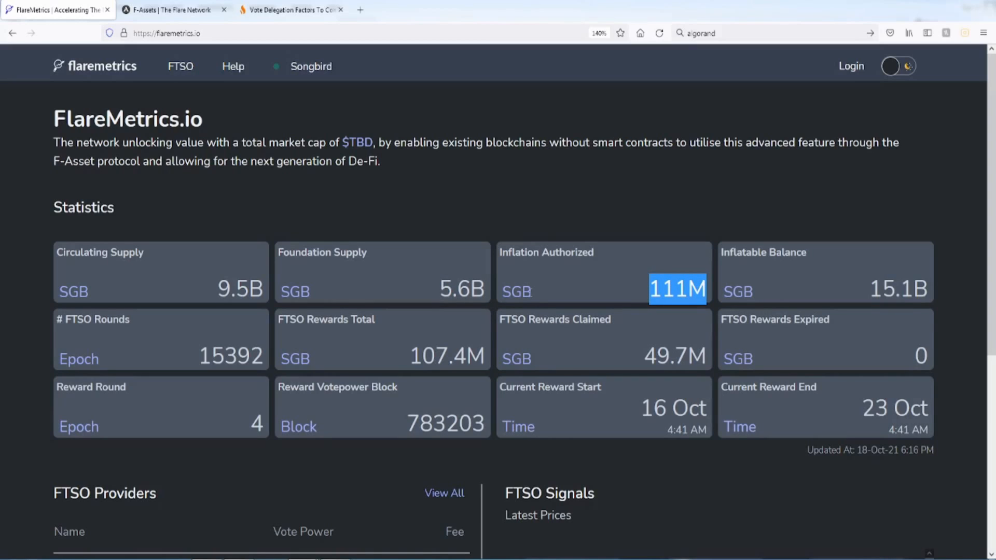
pyautogui.moveTo(537, 298)
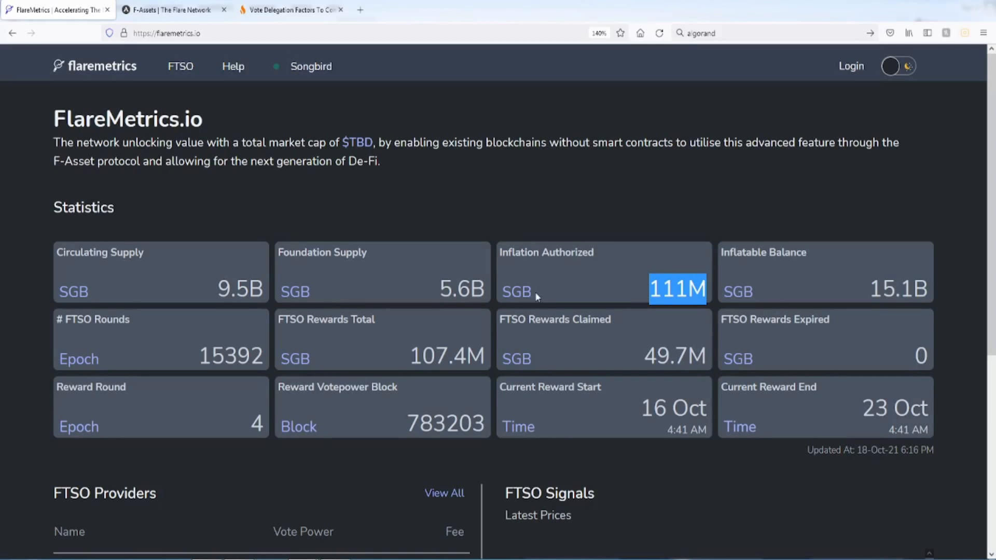
pyautogui.moveTo(557, 294)
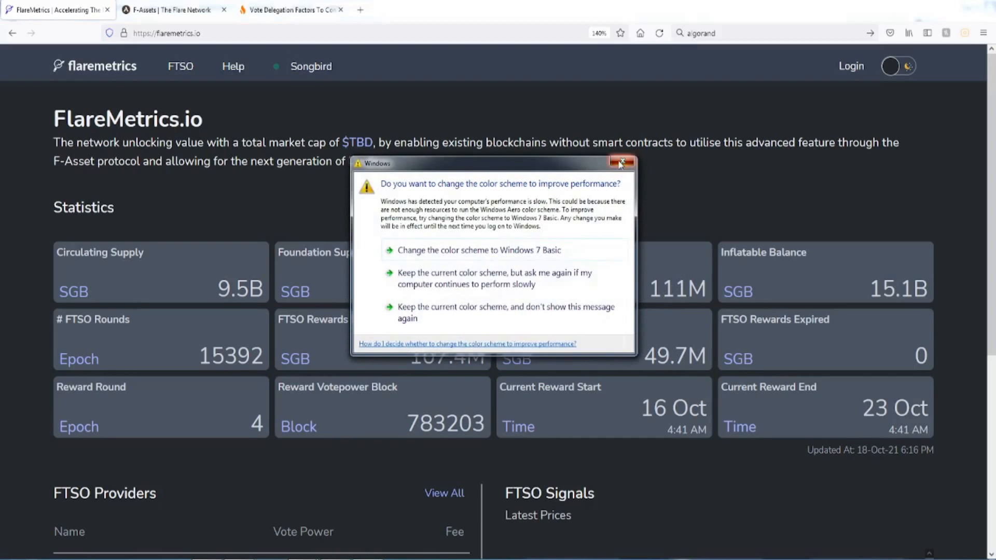
pyautogui.click(621, 164)
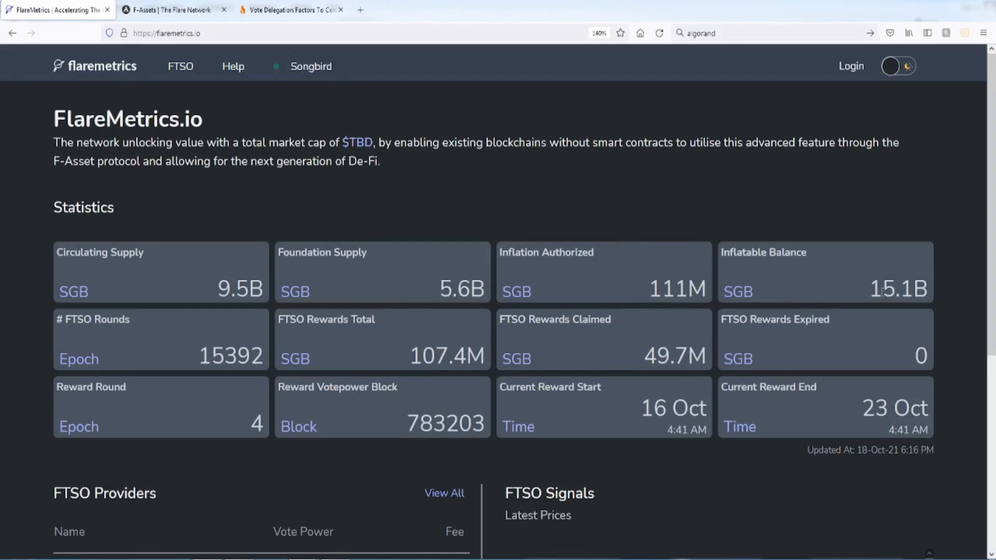
pyautogui.moveTo(116, 335)
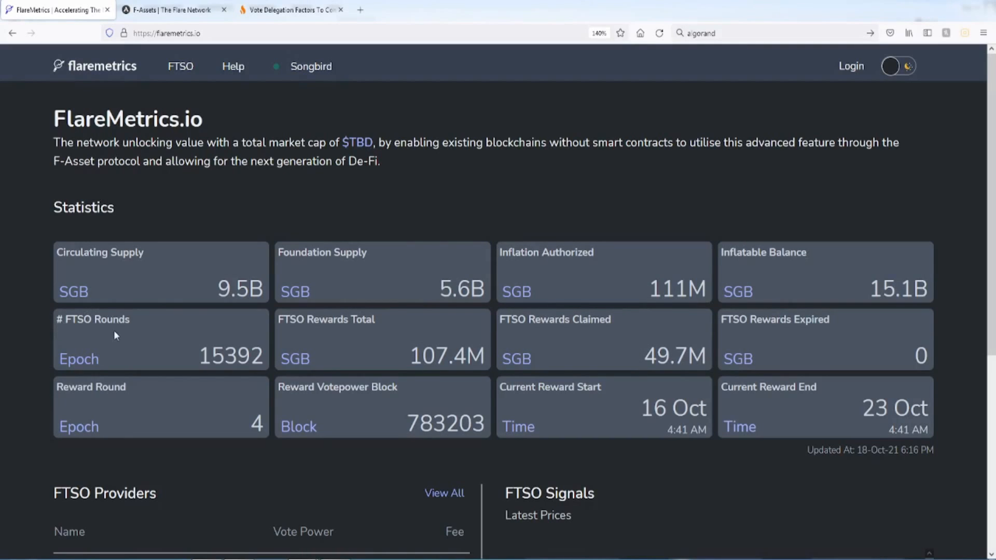
# Pick out the FTSO Rewards Total of 107.4M, dismissing the Windows colour scheme warning.
pyautogui.doubleClick(204, 355)
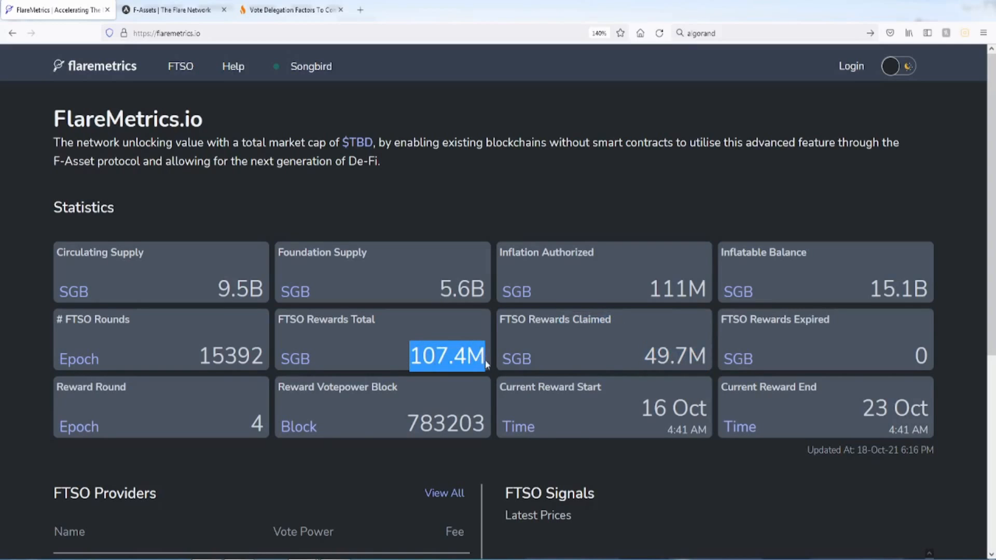
pyautogui.click(407, 365)
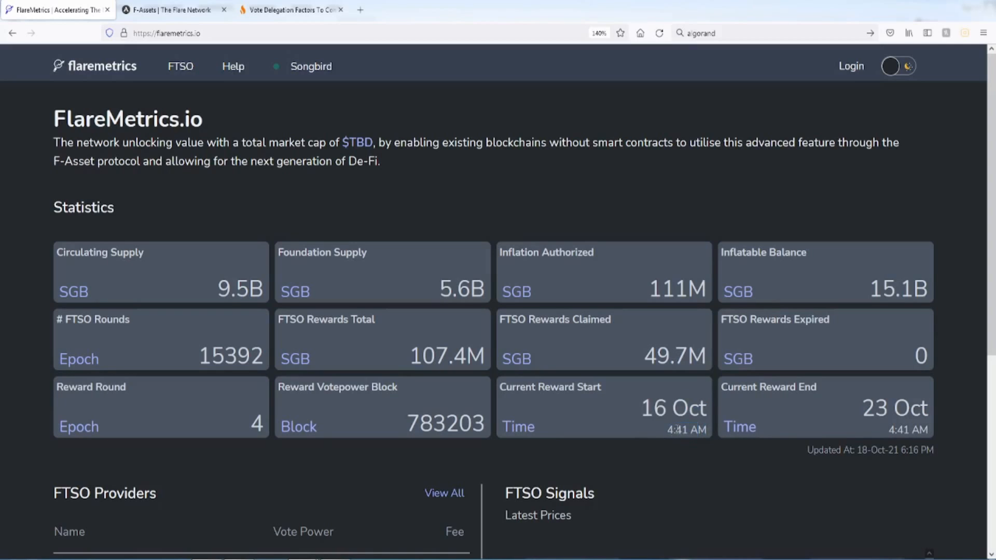
pyautogui.moveTo(821, 401)
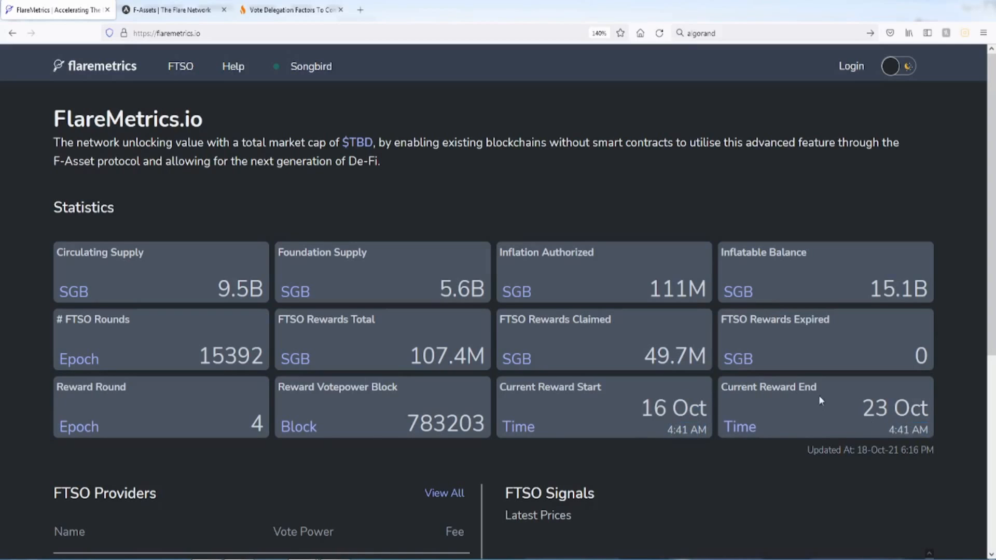
pyautogui.moveTo(584, 410)
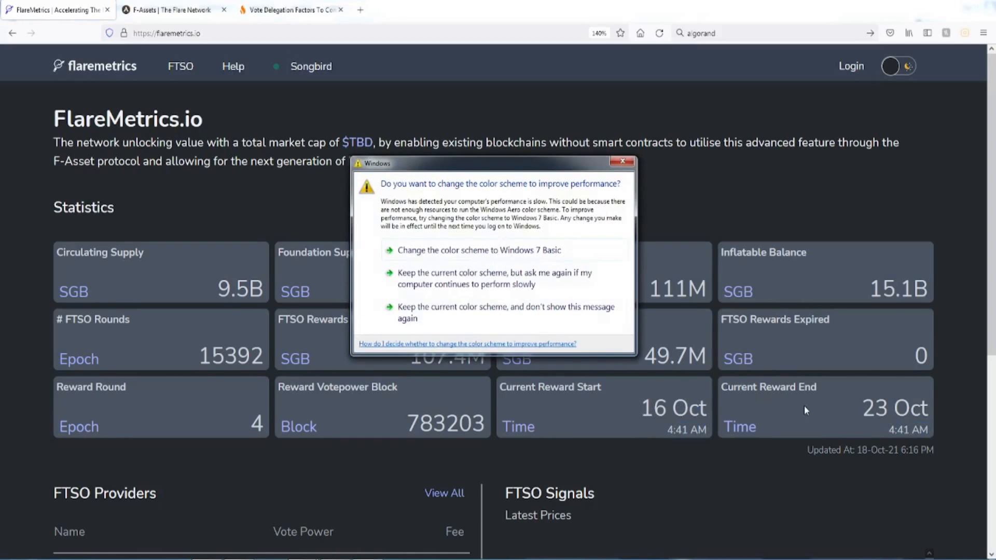
pyautogui.click(622, 161)
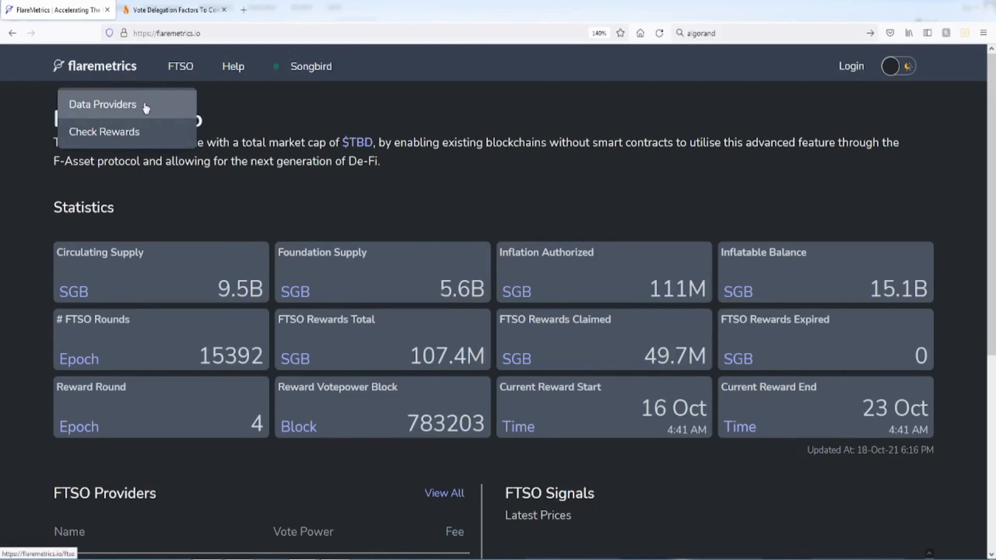
pyautogui.click(102, 104)
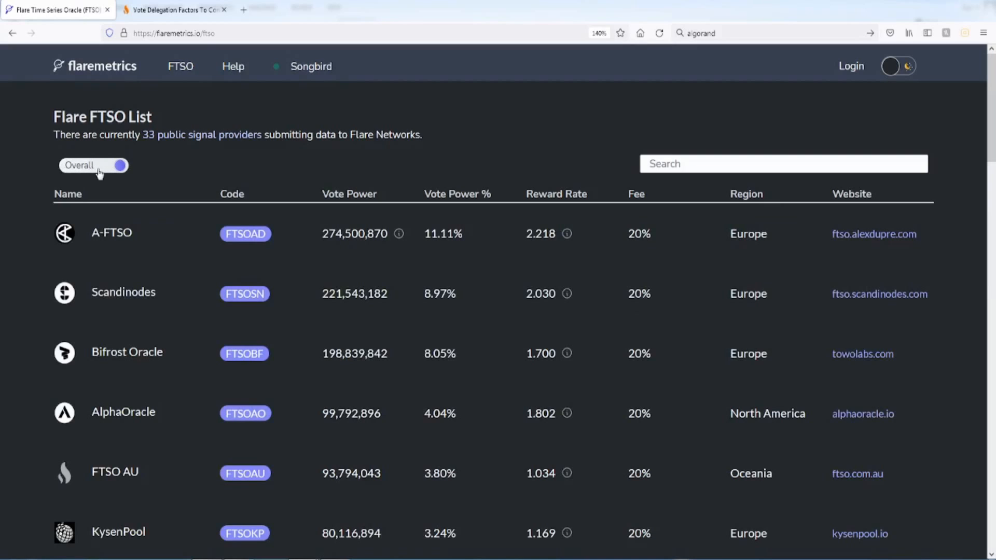
pyautogui.click(117, 165)
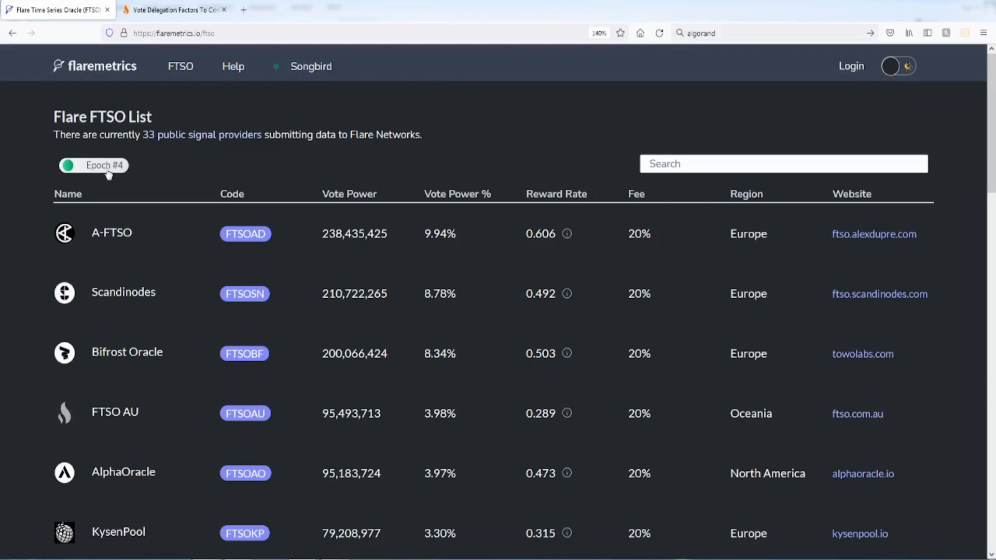
pyautogui.click(94, 165)
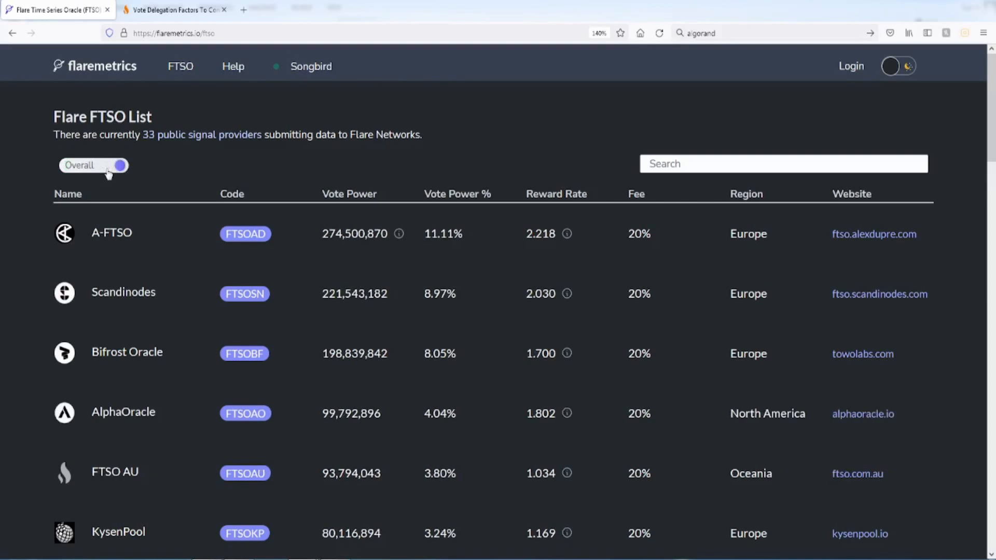
pyautogui.click(94, 165)
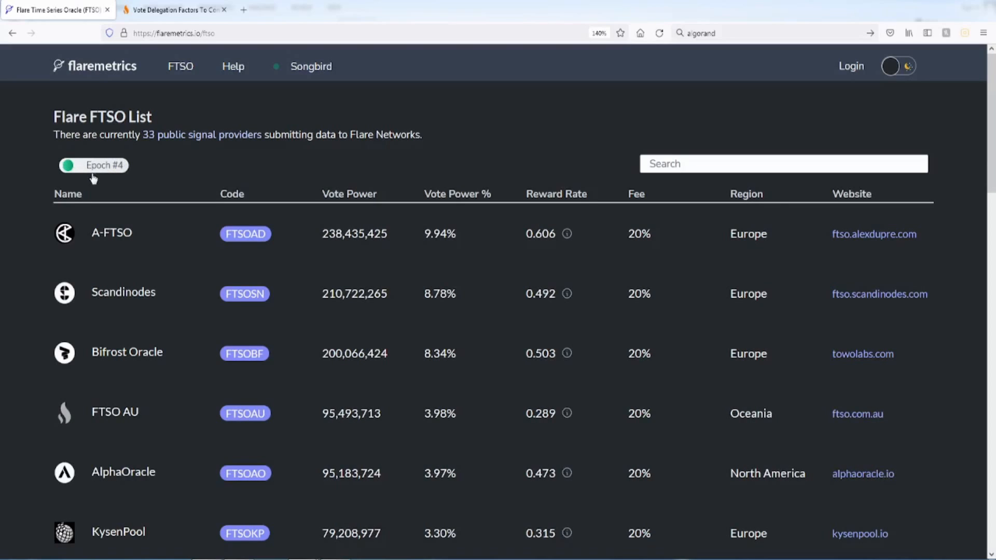
pyautogui.click(93, 165)
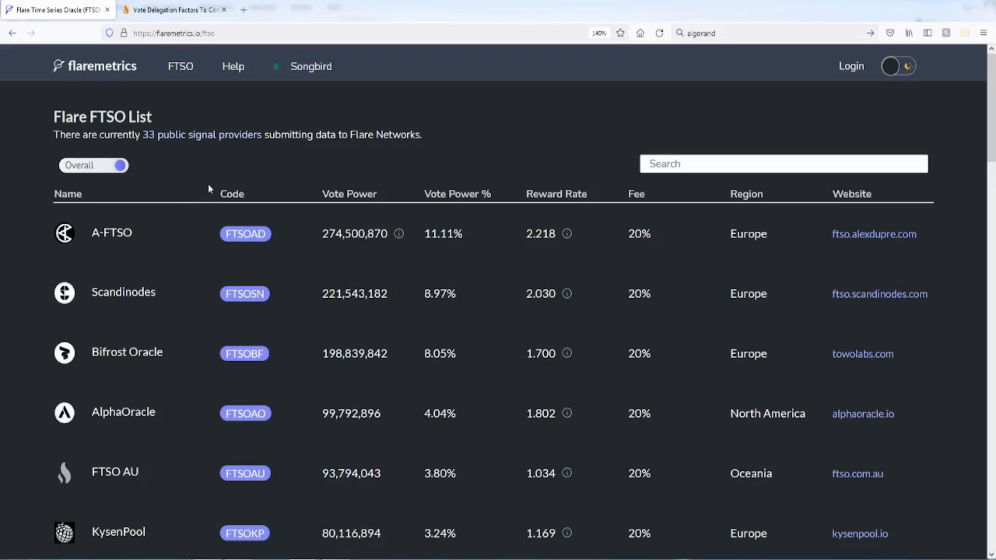
pyautogui.moveTo(413, 156)
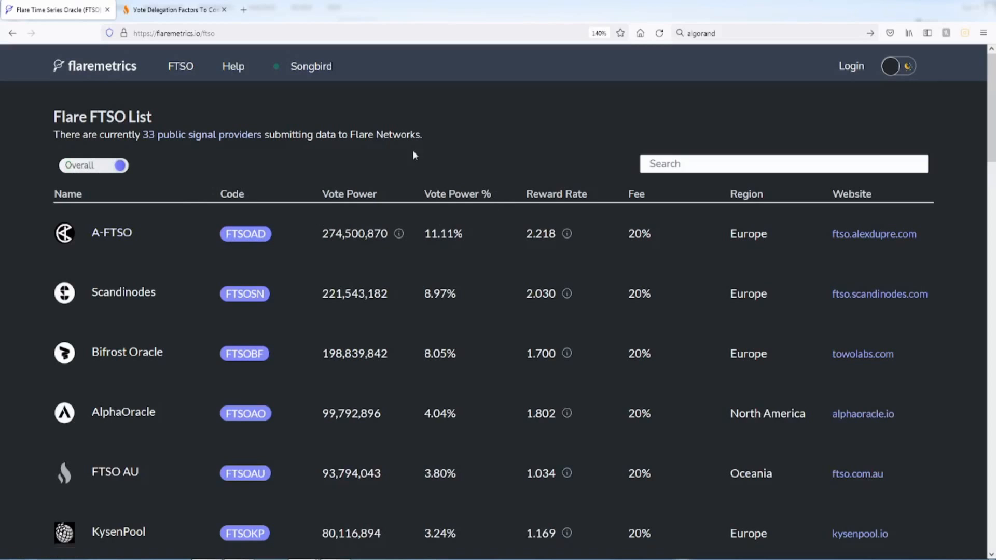
pyautogui.moveTo(443, 198)
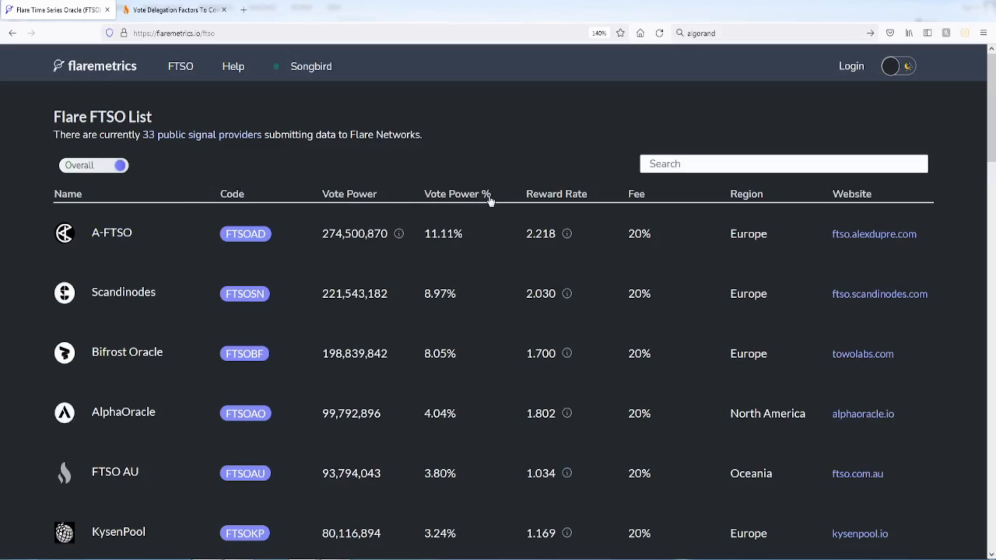
pyautogui.moveTo(769, 202)
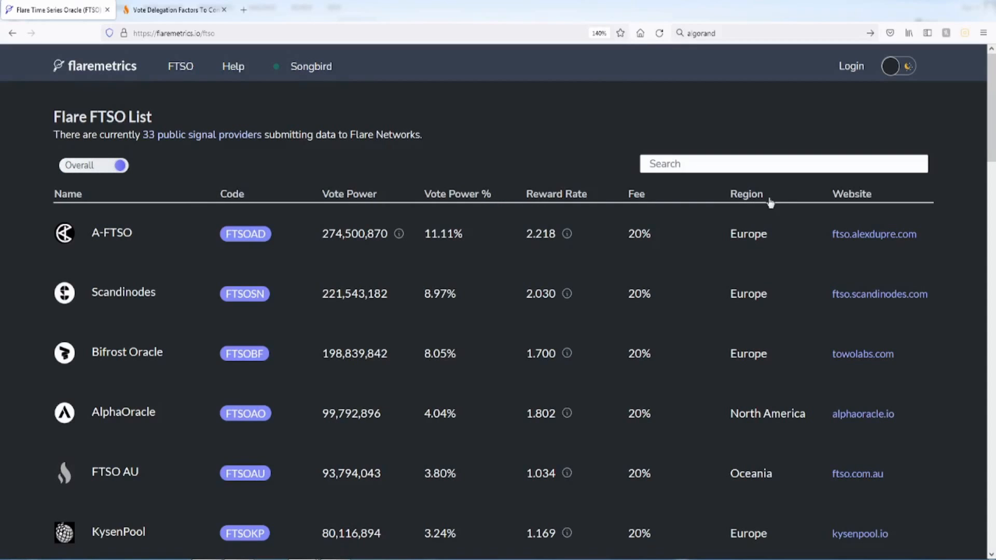
pyautogui.moveTo(359, 212)
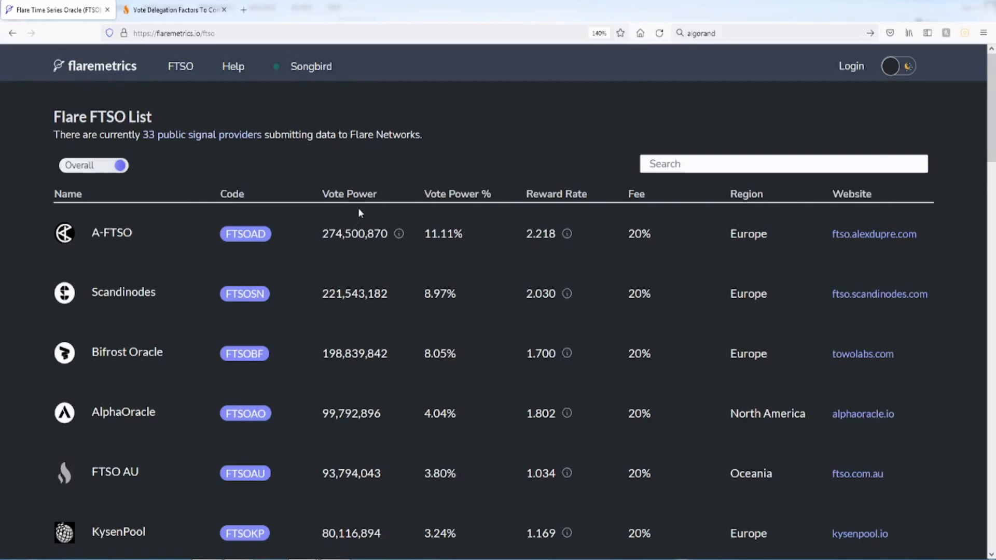
pyautogui.moveTo(461, 200)
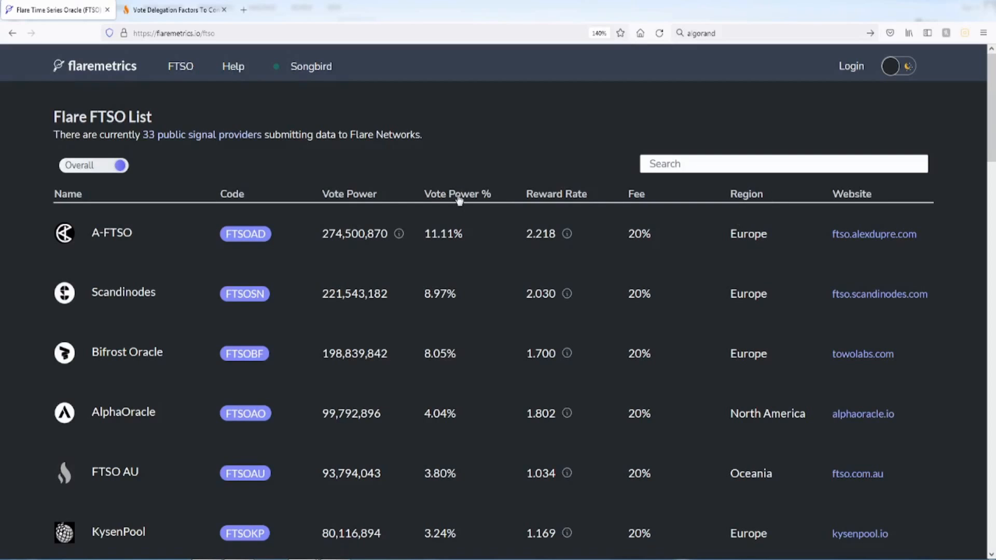
pyautogui.moveTo(454, 199)
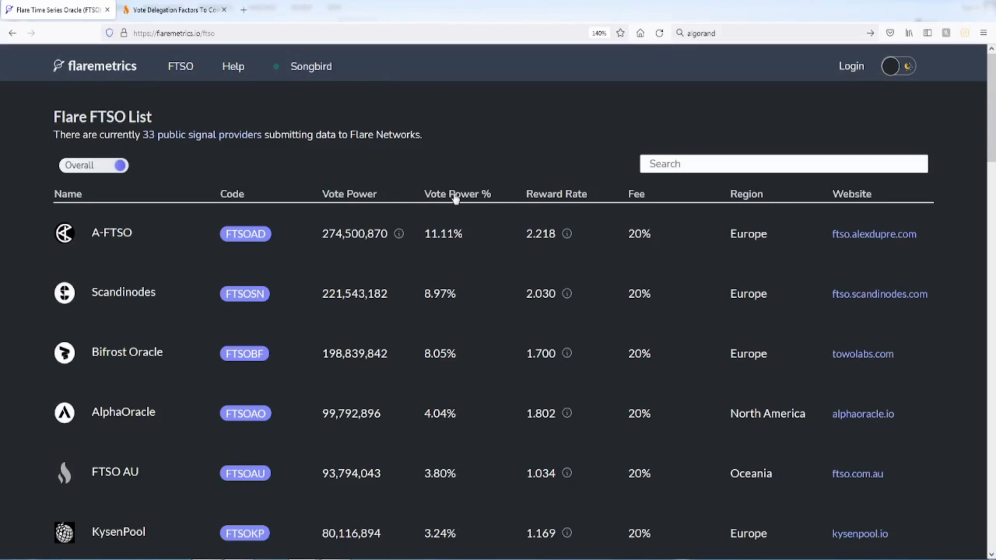
pyautogui.moveTo(554, 202)
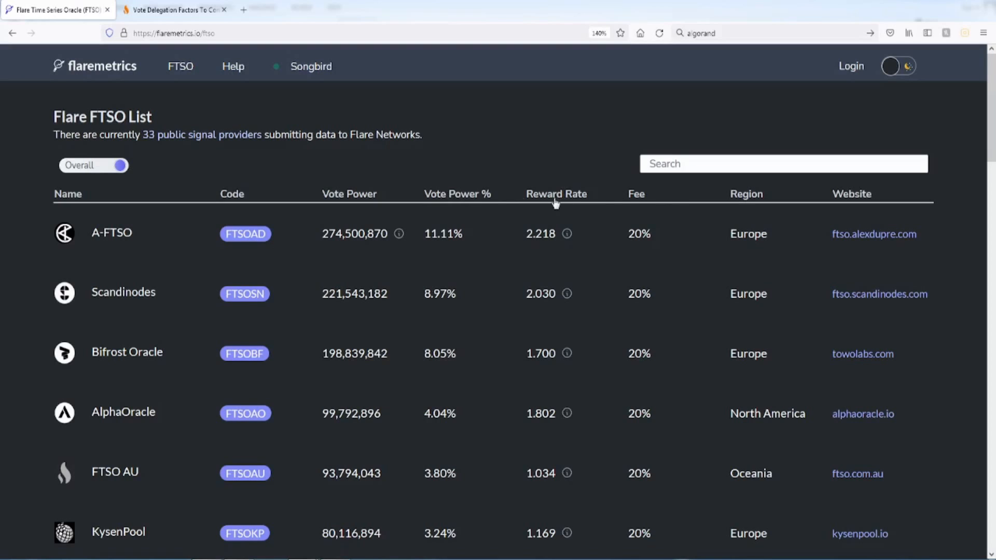
pyautogui.moveTo(366, 200)
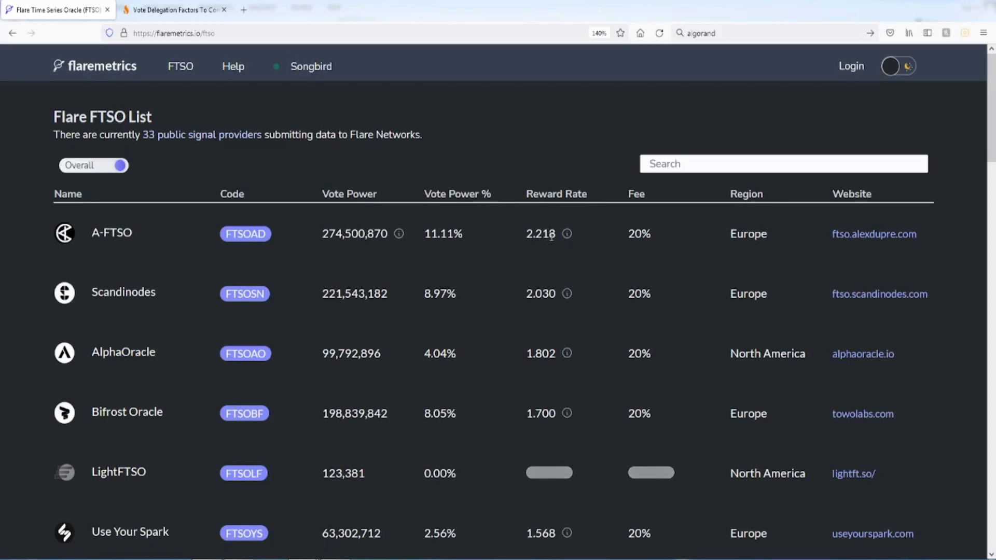
pyautogui.moveTo(532, 244)
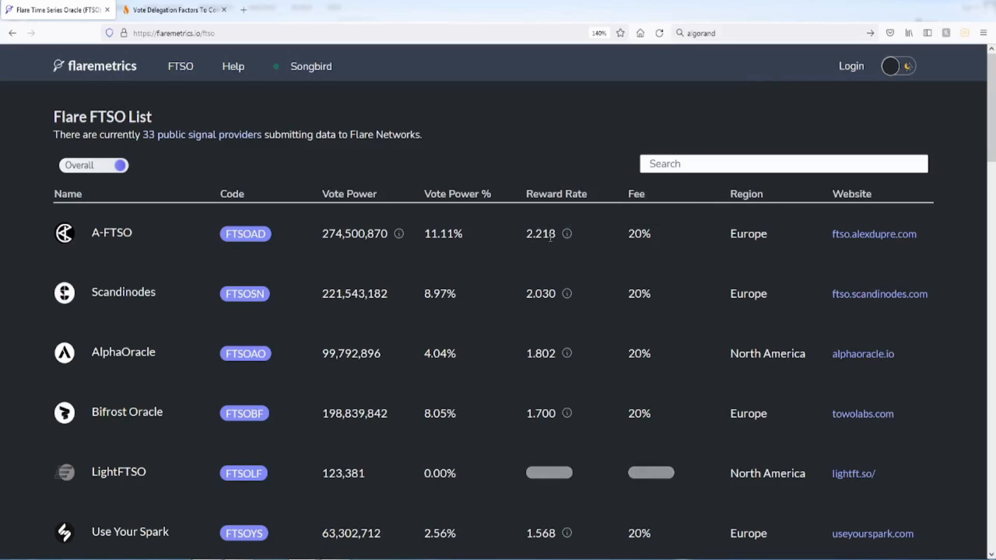
pyautogui.moveTo(567, 234)
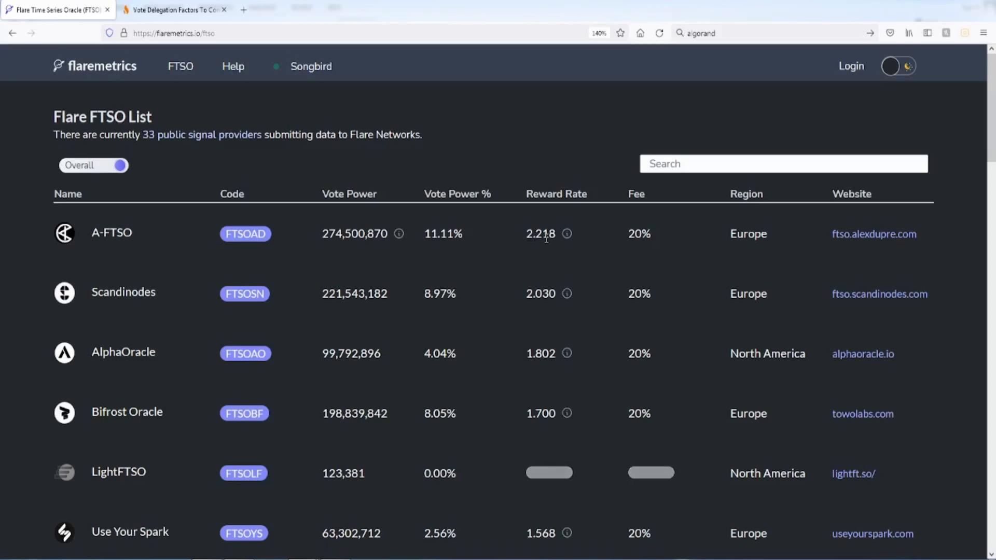
pyautogui.moveTo(546, 238)
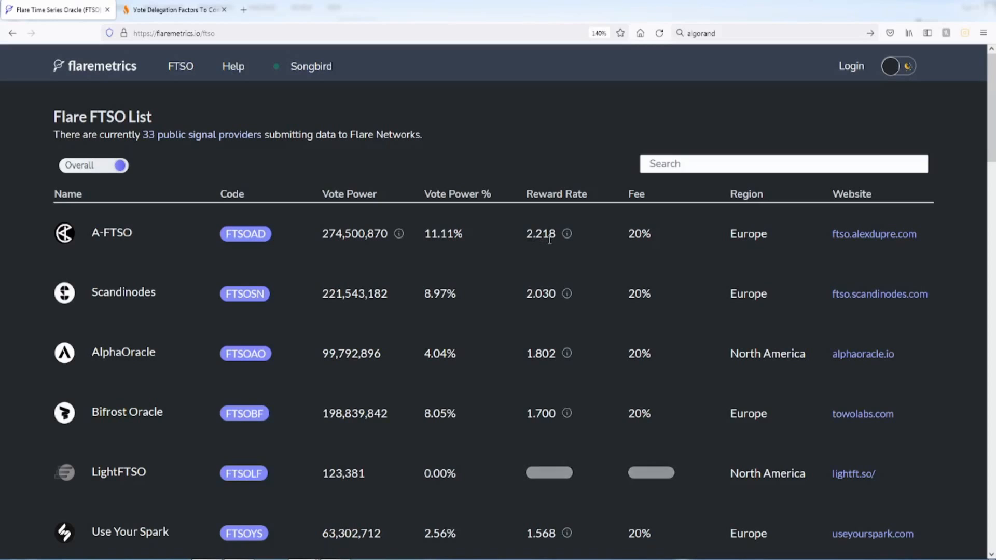
pyautogui.moveTo(442, 202)
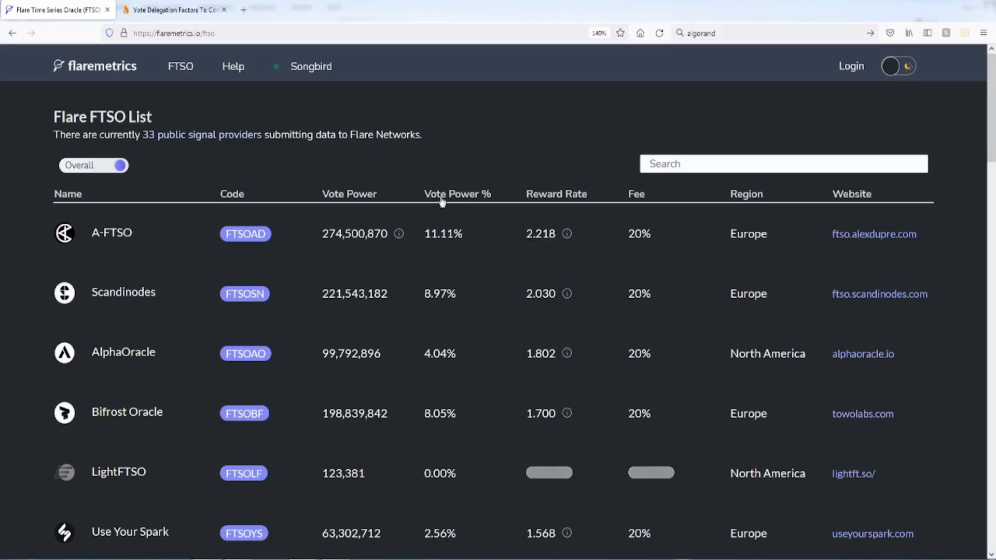
pyautogui.moveTo(161, 238)
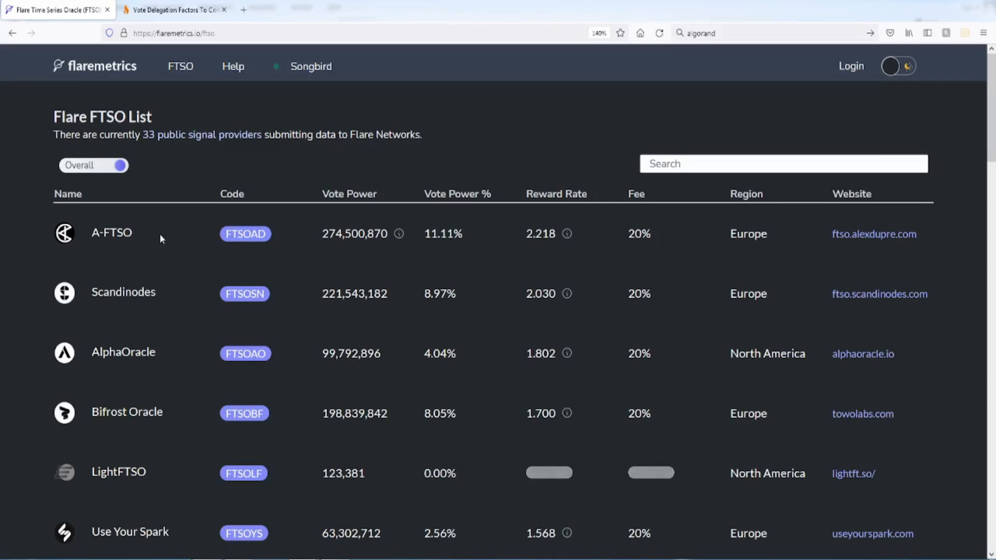
pyautogui.moveTo(434, 249)
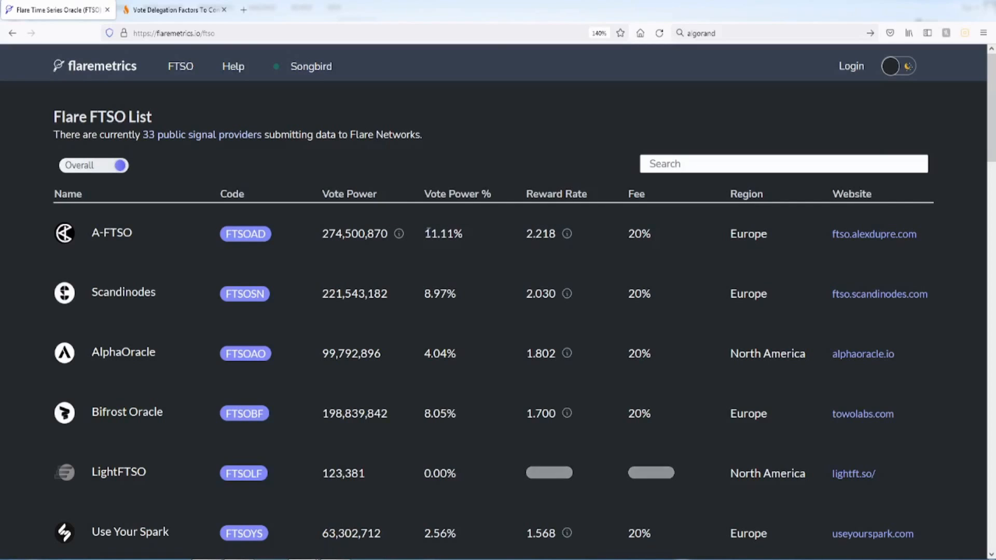
pyautogui.moveTo(454, 237)
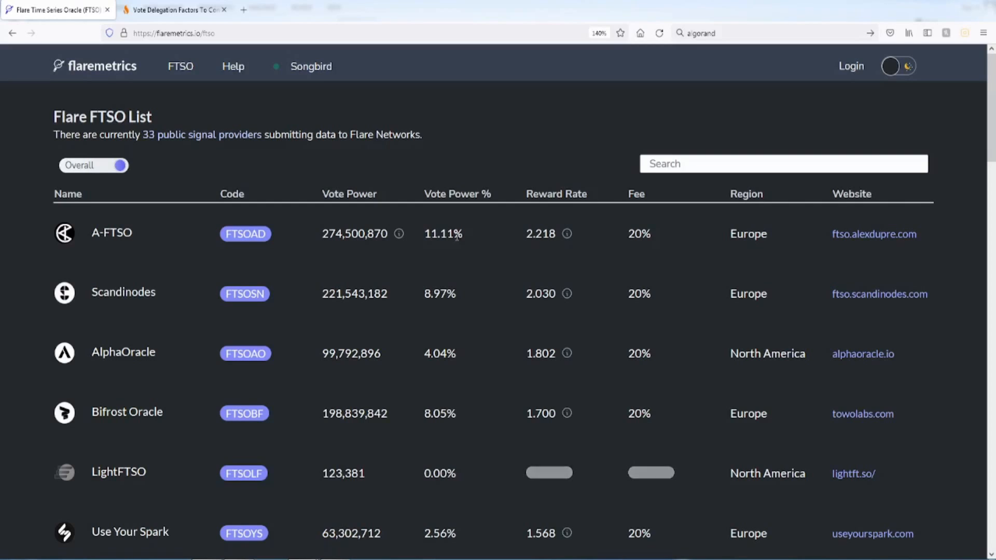
# Highlight A-FTSO's 11.11% vote power share, then its 2.218 reward rate.
pyautogui.doubleClick(438, 234)
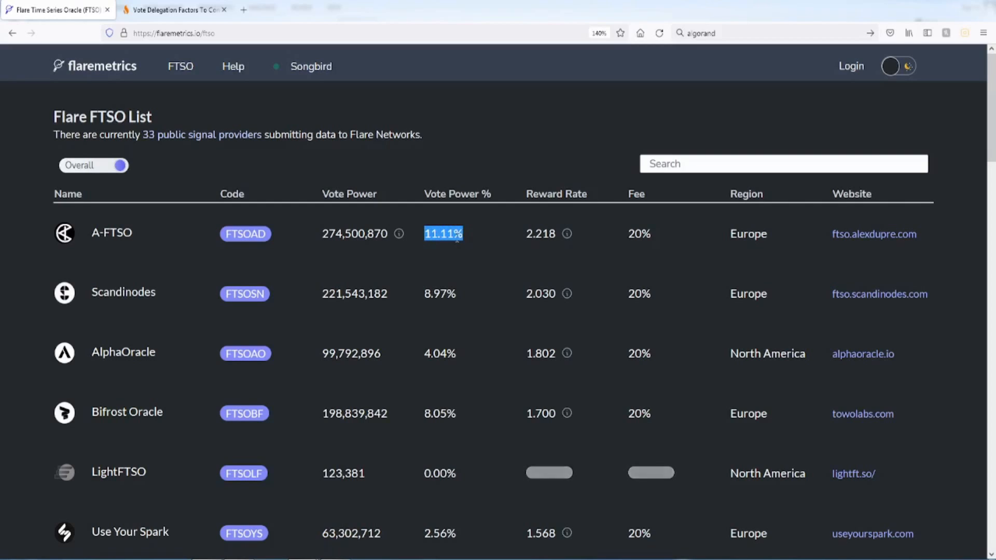
pyautogui.moveTo(557, 242)
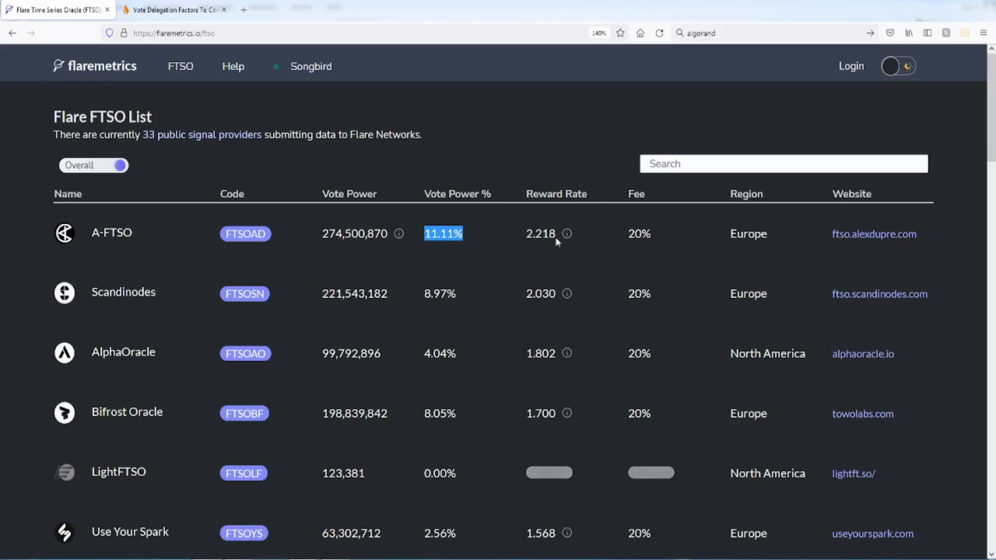
pyautogui.moveTo(371, 226)
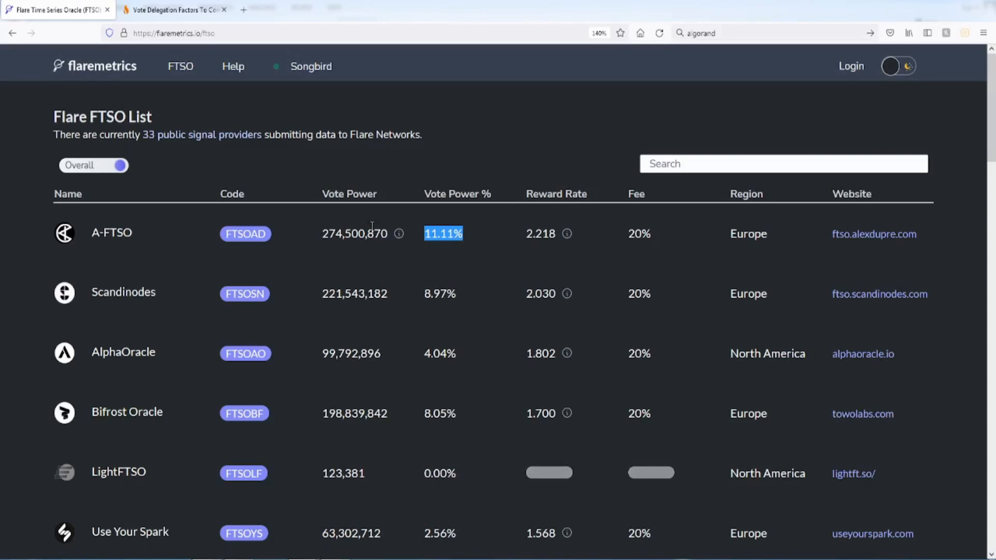
pyautogui.moveTo(400, 234)
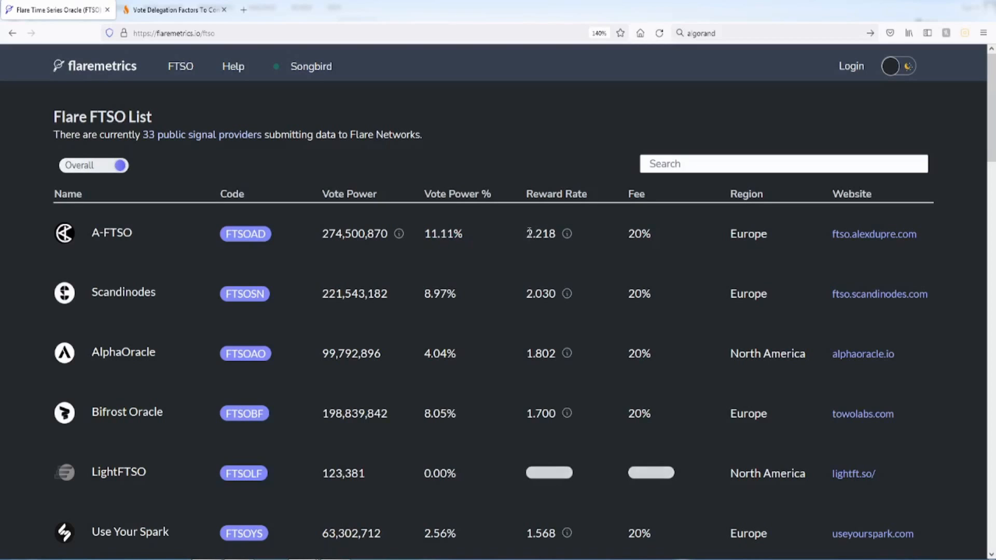
pyautogui.doubleClick(541, 234)
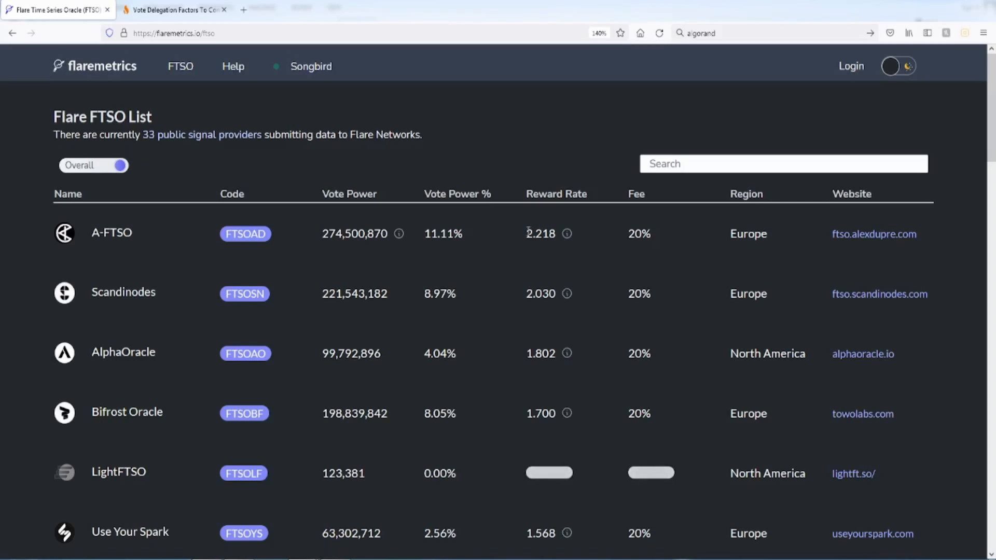
pyautogui.doubleClick(540, 234)
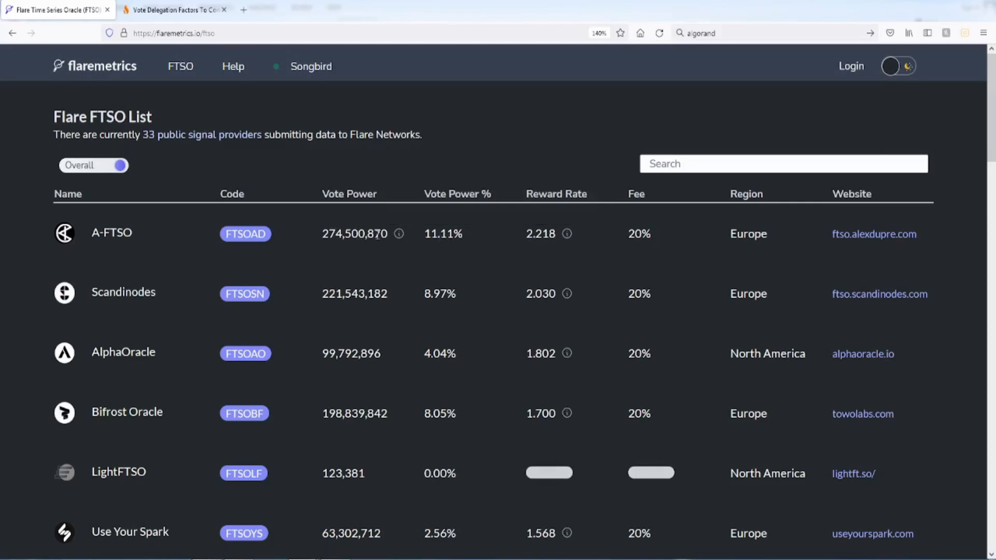
pyautogui.moveTo(567, 234)
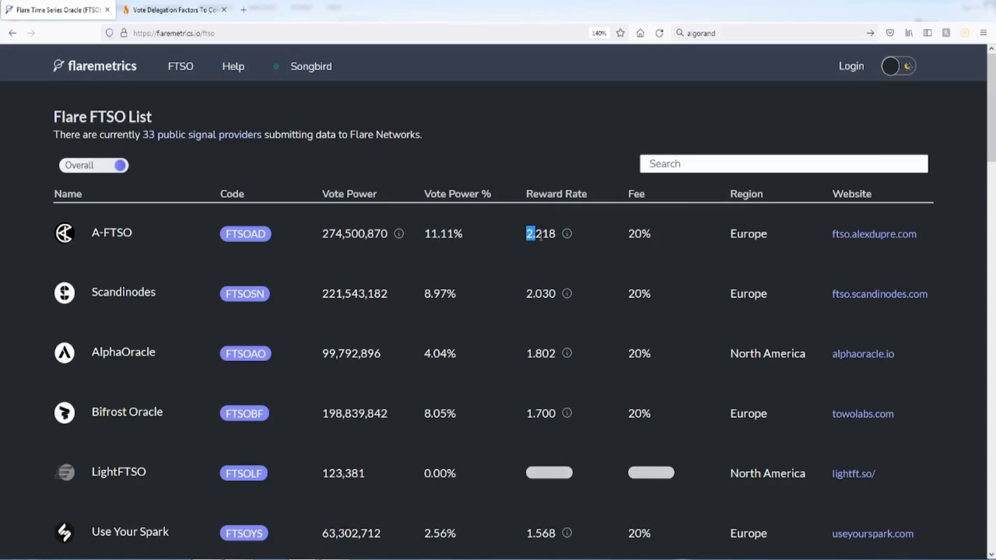
pyautogui.moveTo(567, 234)
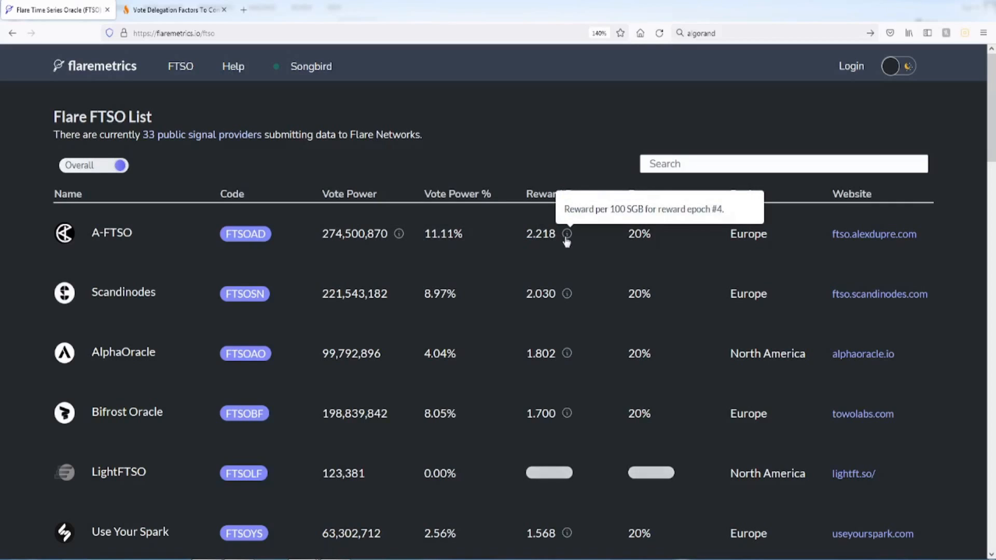
pyautogui.moveTo(399, 233)
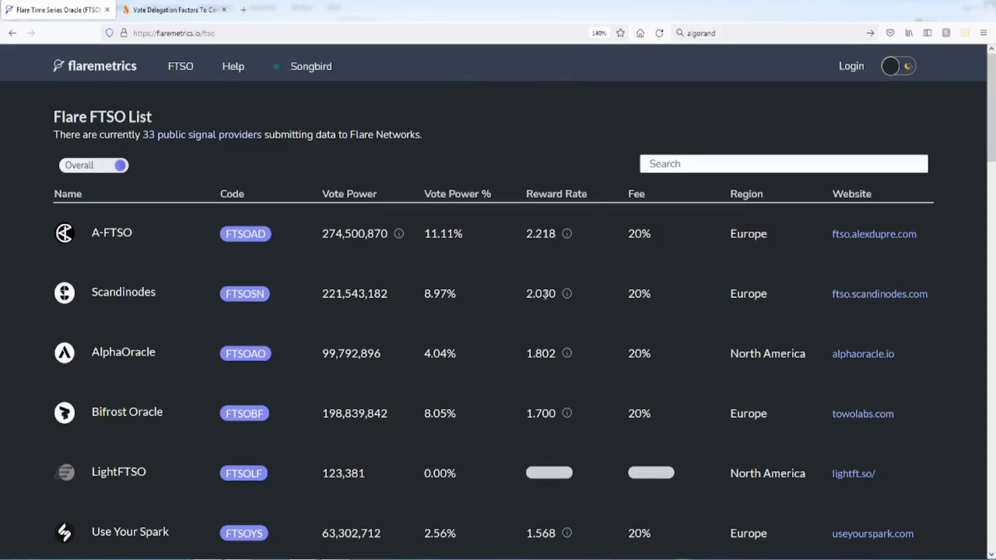
pyautogui.moveTo(400, 234)
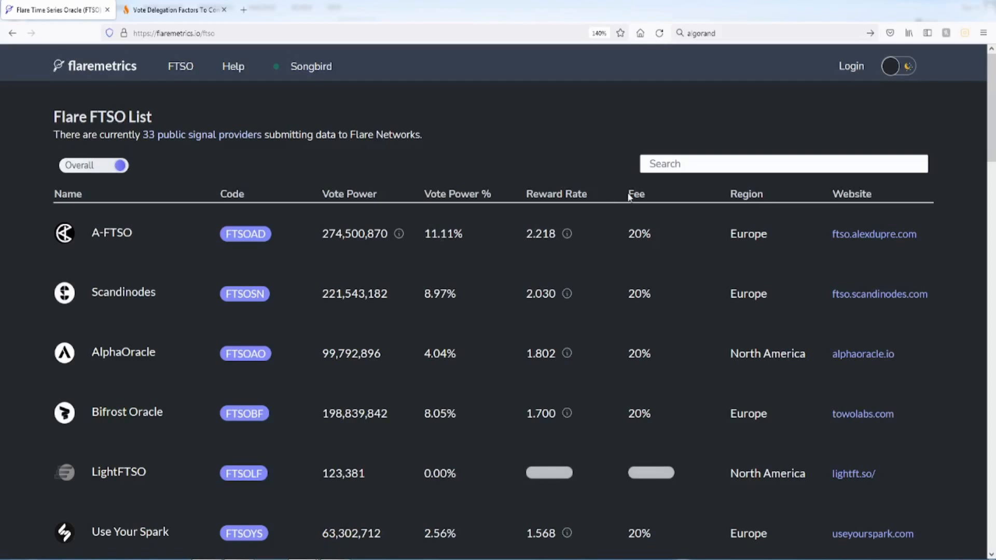
pyautogui.doubleClick(639, 234)
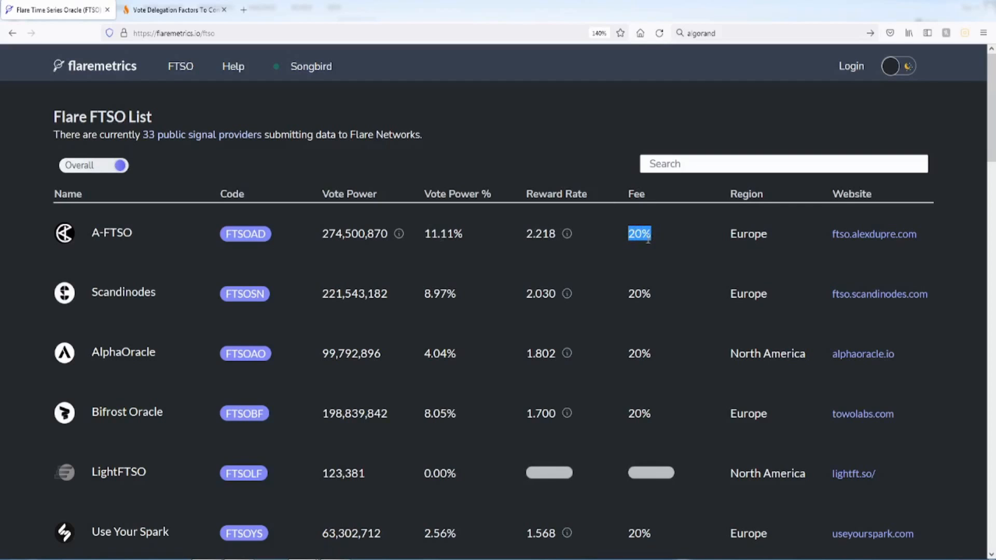
pyautogui.moveTo(567, 212)
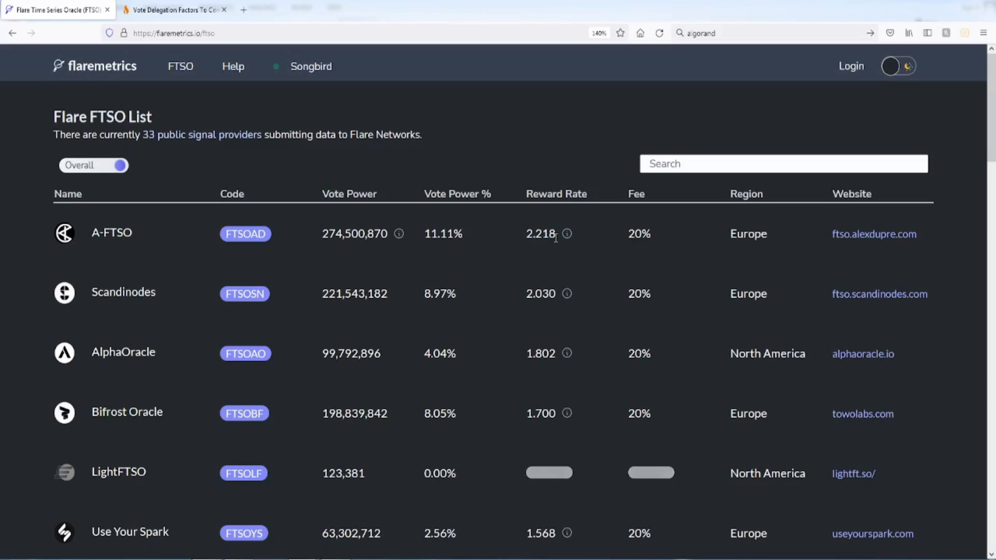
pyautogui.moveTo(514, 230)
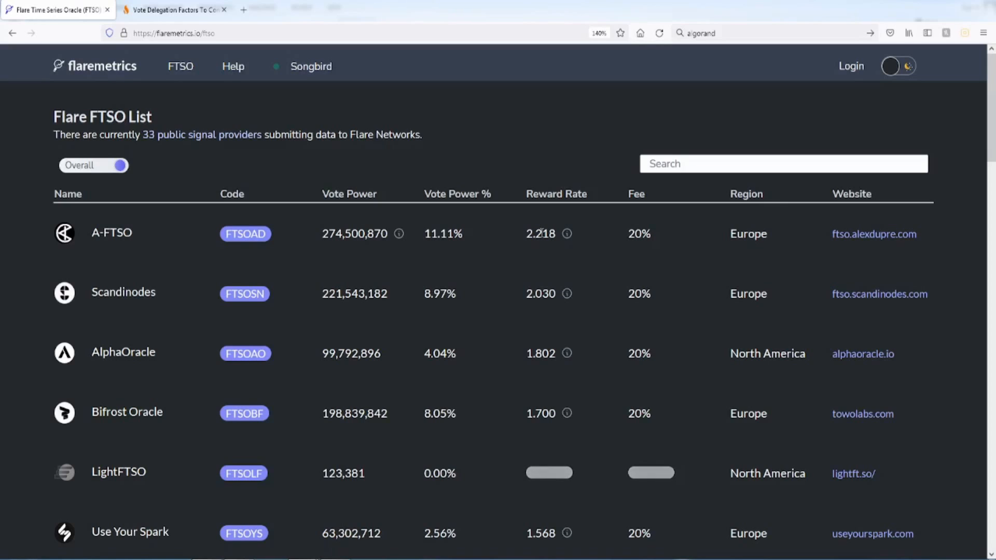
pyautogui.moveTo(631, 219)
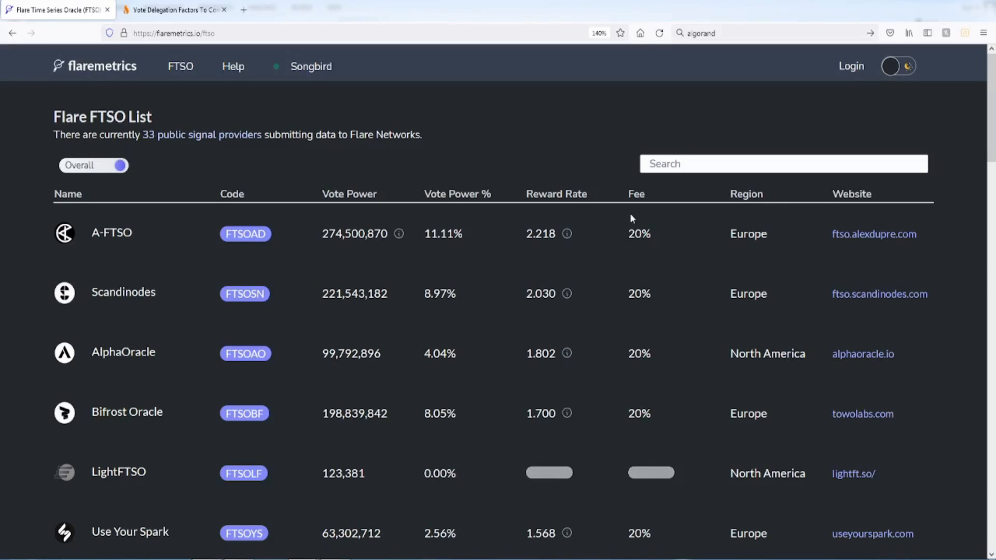
pyautogui.moveTo(544, 246)
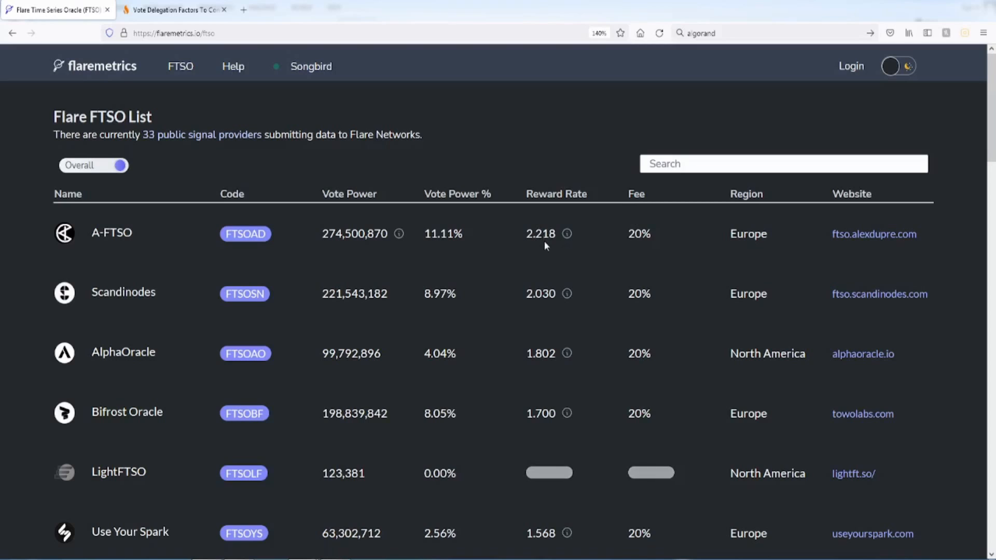
pyautogui.moveTo(549, 377)
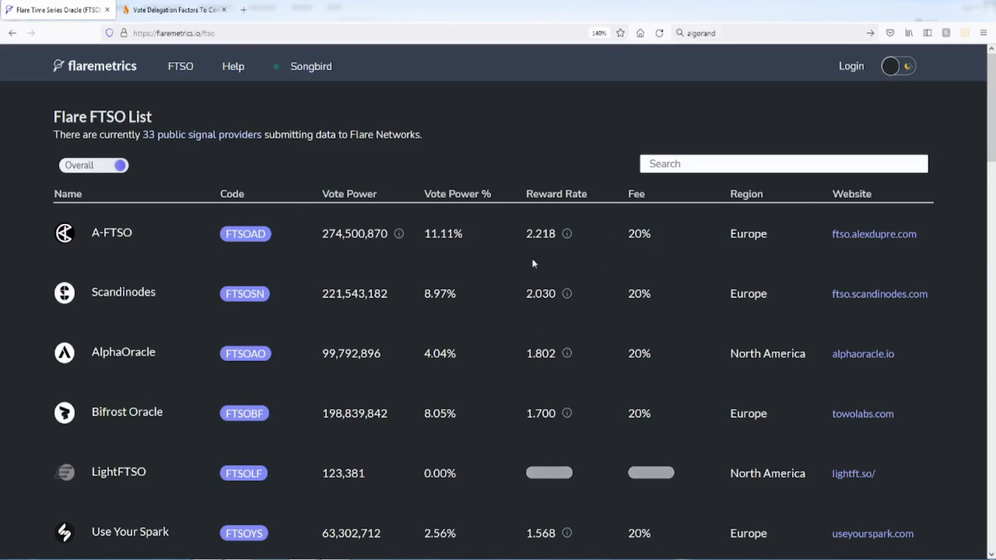
# Switch to Epoch #4, rank providers by reward rate and pick out A-FTSO's 0.606.
pyautogui.click(94, 165)
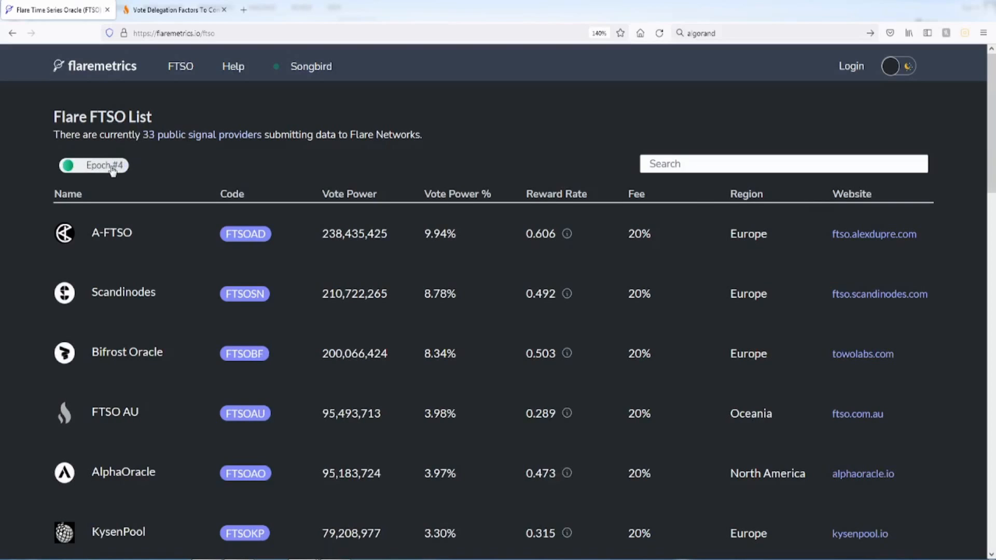
pyautogui.moveTo(461, 201)
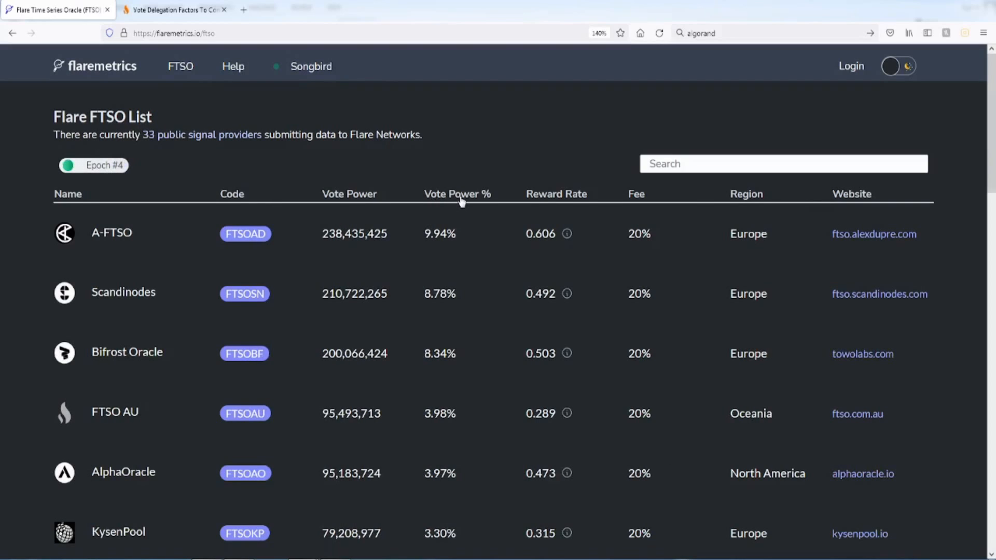
pyautogui.doubleClick(429, 233)
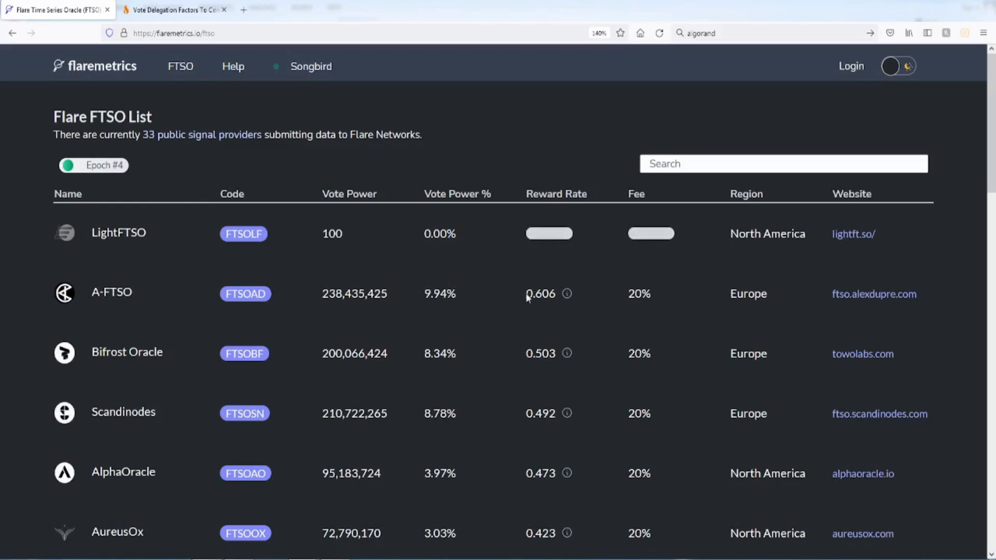
pyautogui.doubleClick(541, 293)
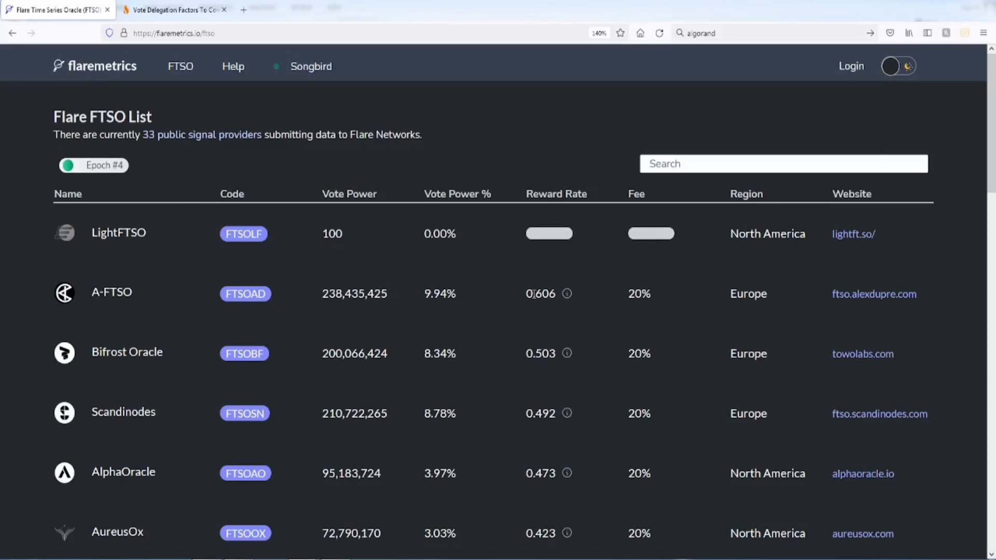
pyautogui.moveTo(543, 306)
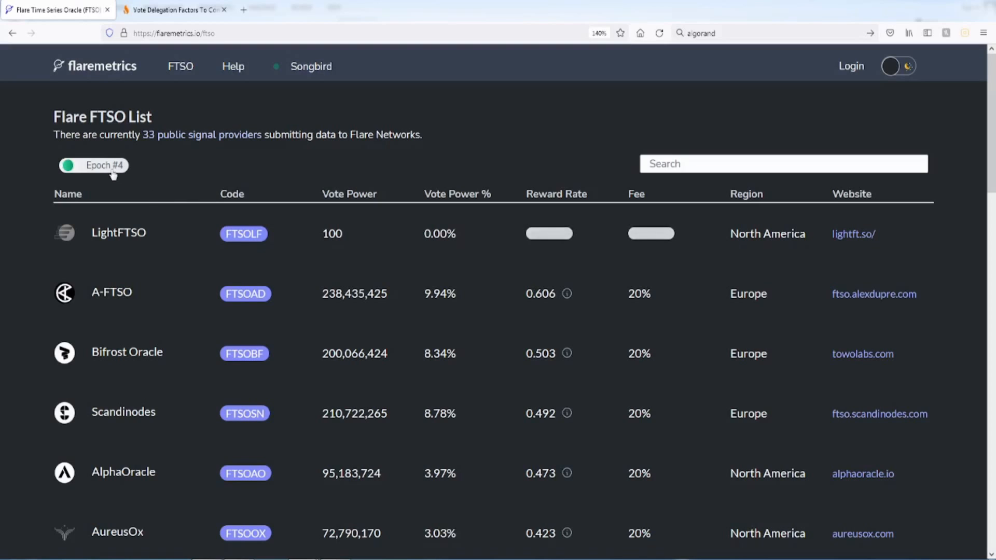
# Toggle to Overall reward rates, then back to the Epoch #4 vote-power list.
pyautogui.click(93, 165)
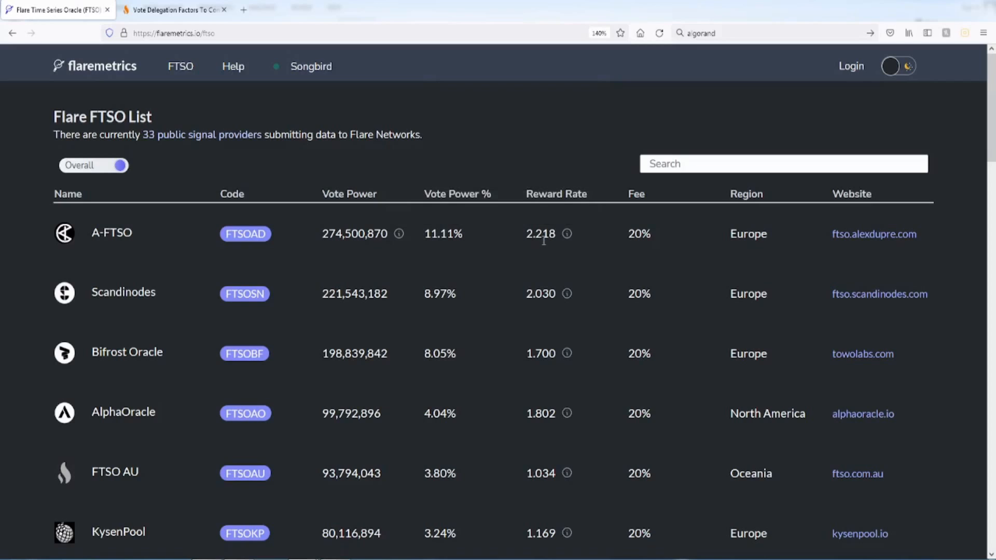
pyautogui.click(94, 165)
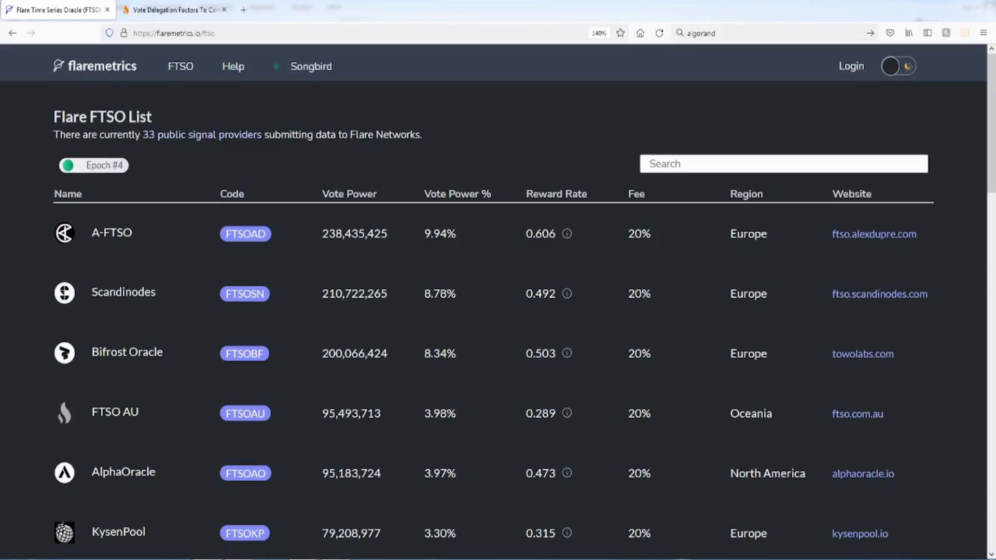
# In the Vote Delegation Factors article, highlight the phrase 'across multiple wallets'.
pyautogui.click(171, 9)
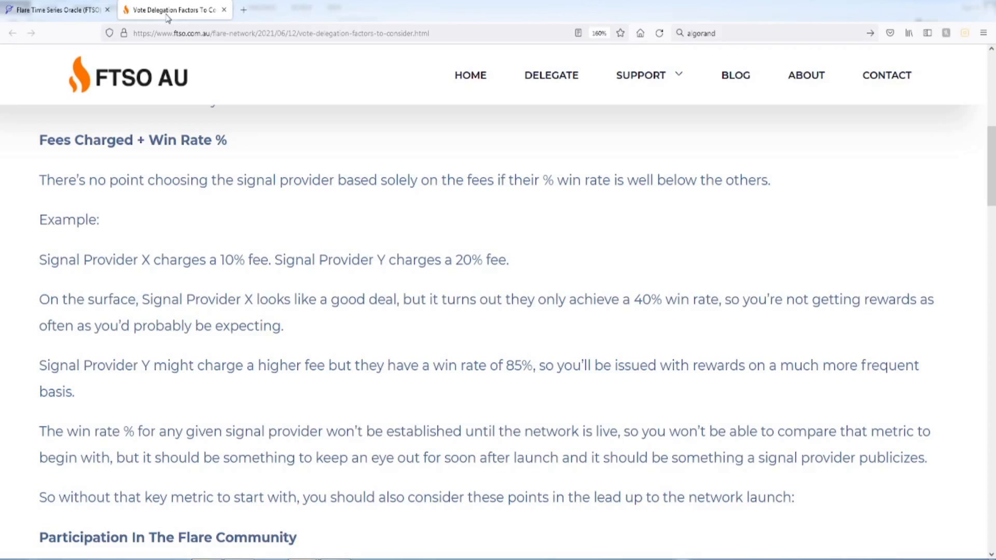
pyautogui.scroll(3)
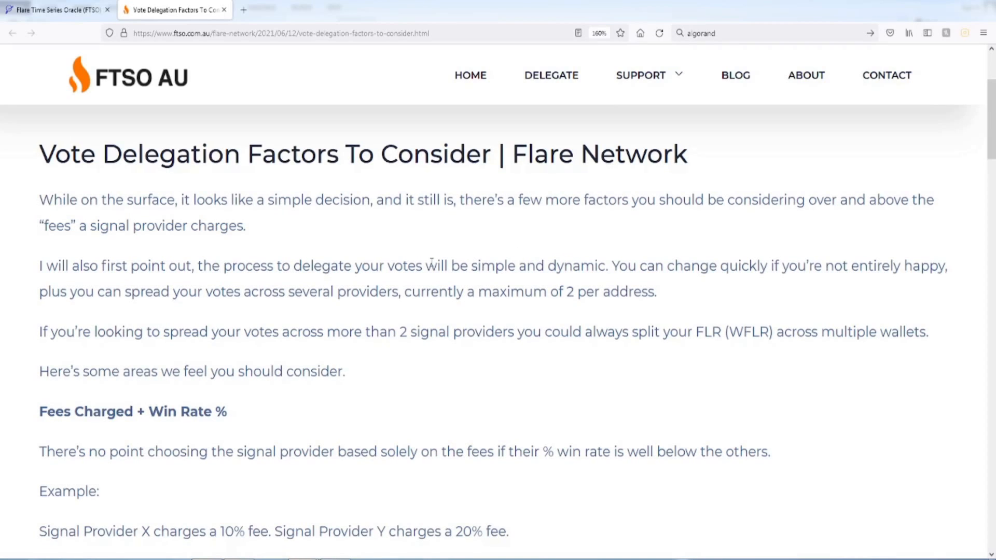
pyautogui.scroll(-3)
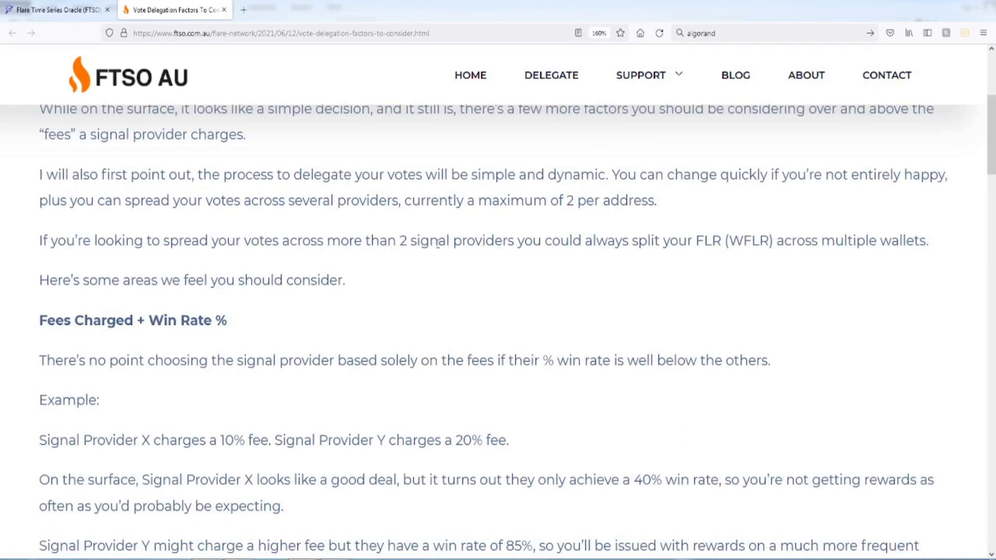
pyautogui.moveTo(396, 241); pyautogui.dragTo(512, 240)
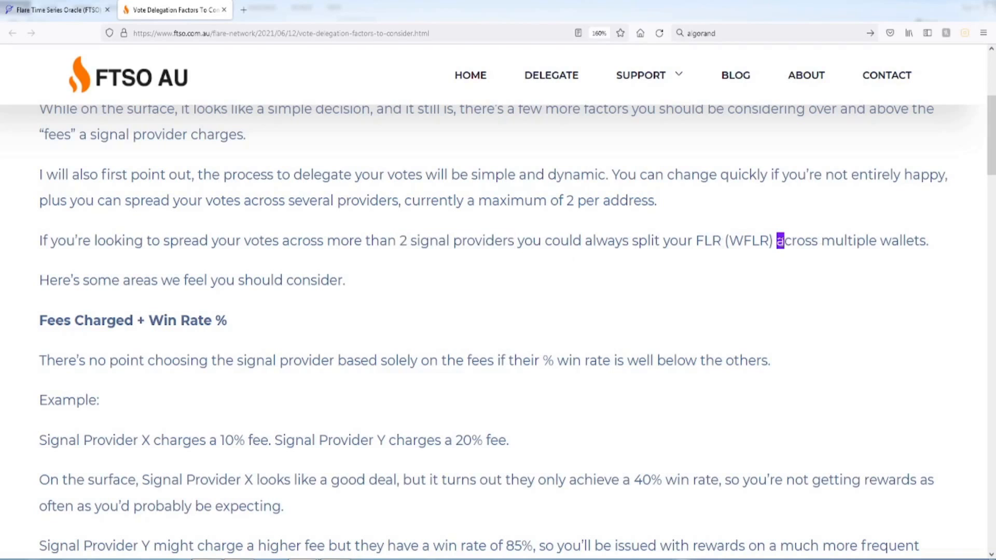
pyautogui.moveTo(776, 241); pyautogui.dragTo(927, 240)
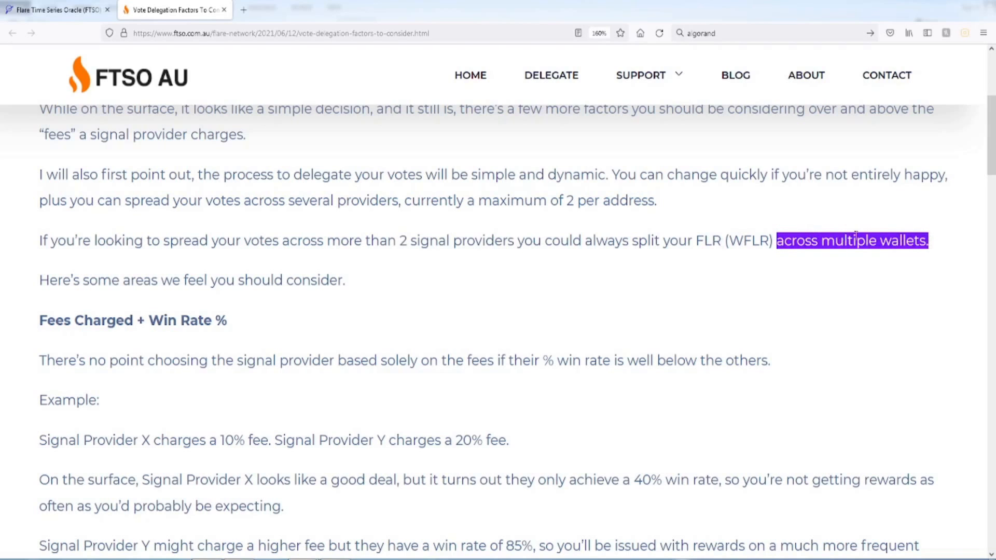
# Pick out the two-provider limit and move on to the Fees Charged + Win Rate % section.
pyautogui.scroll(-3)
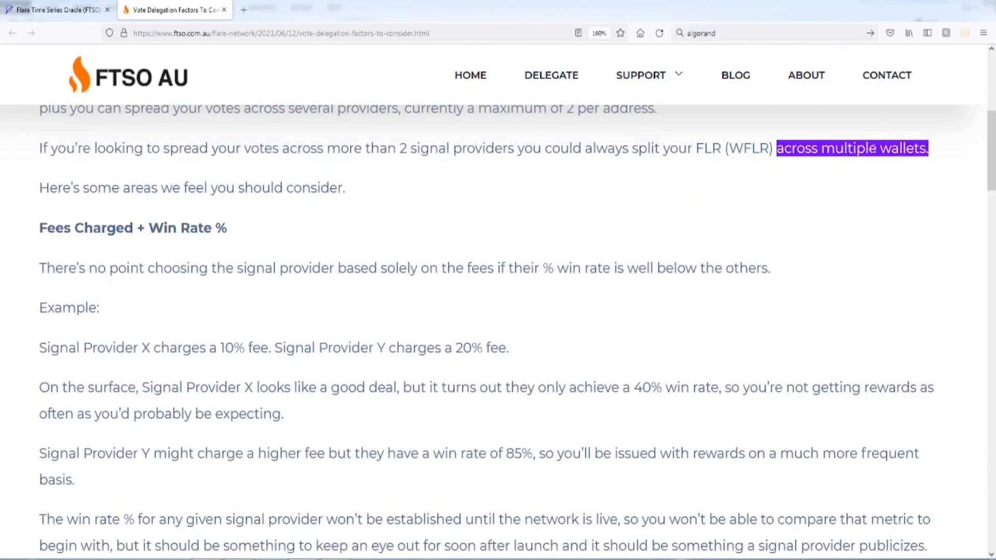
pyautogui.click(396, 148)
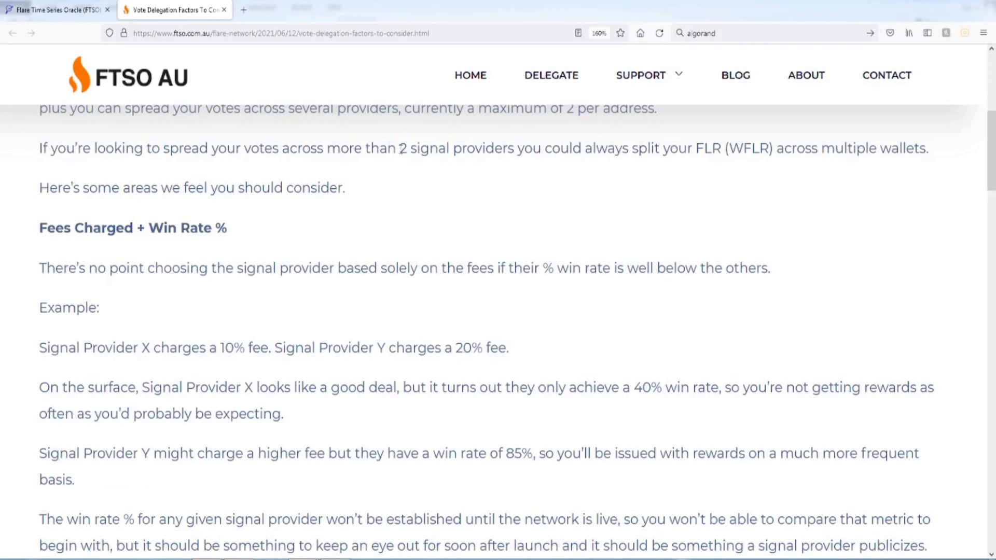
pyautogui.doubleClick(401, 148)
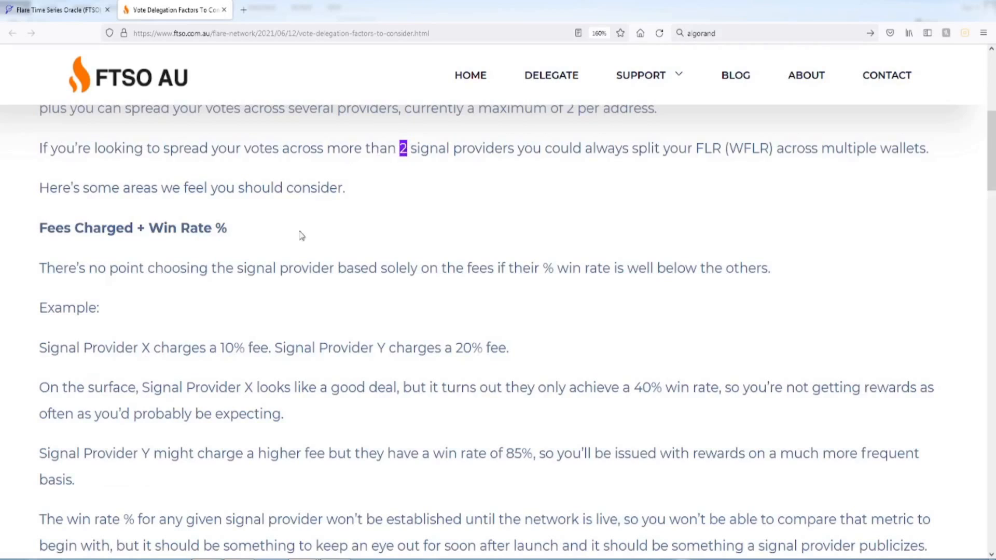
pyautogui.scroll(-3)
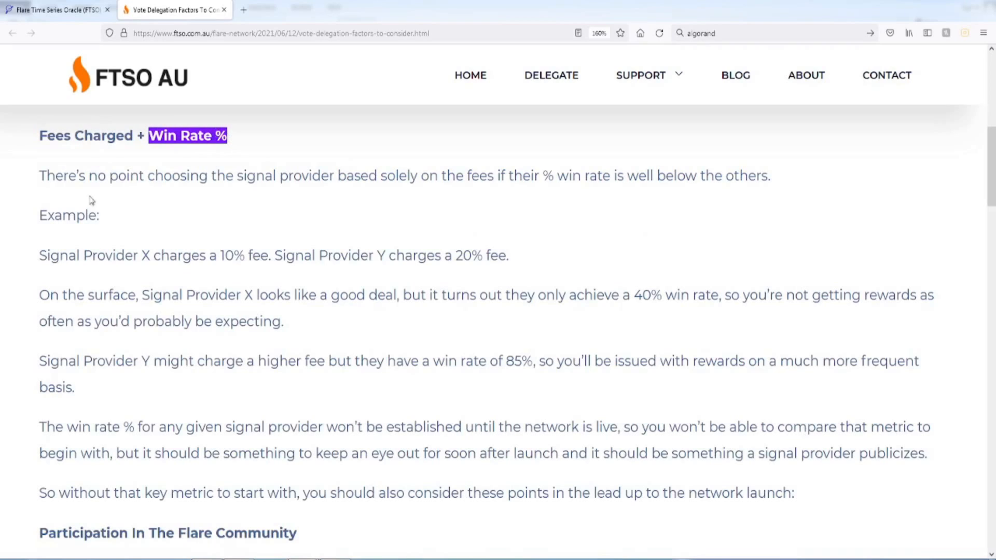
pyautogui.moveTo(73, 191)
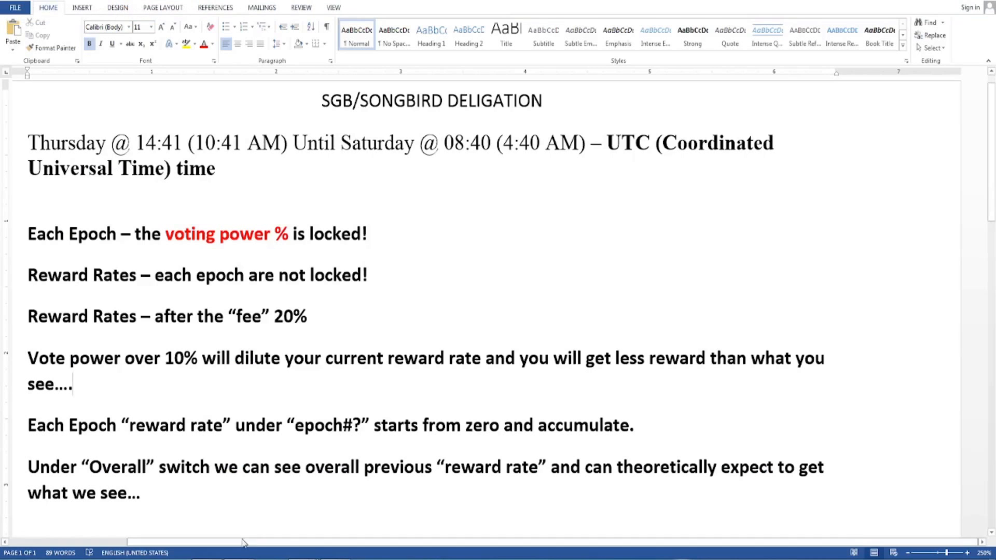
pyautogui.moveTo(112, 153)
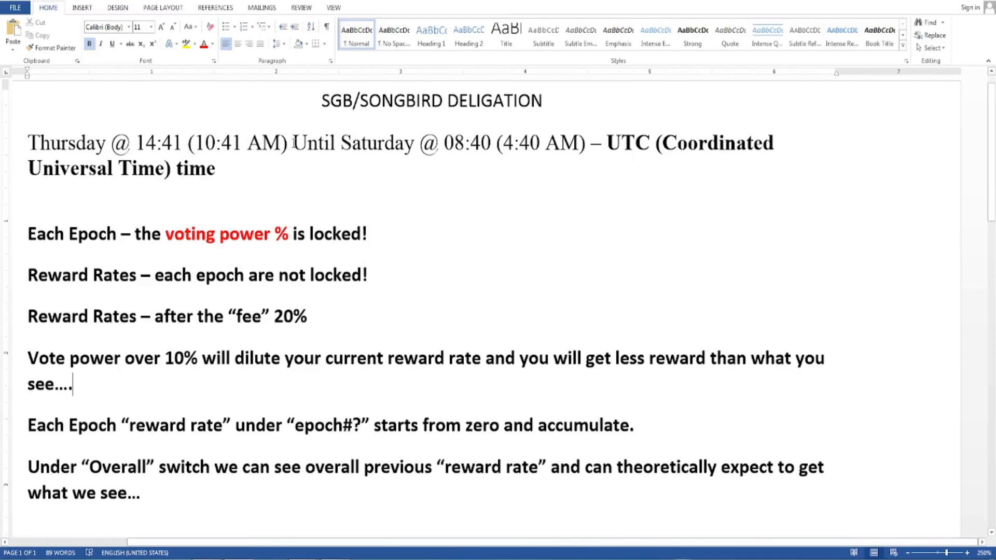
pyautogui.moveTo(193, 143); pyautogui.dragTo(291, 143)
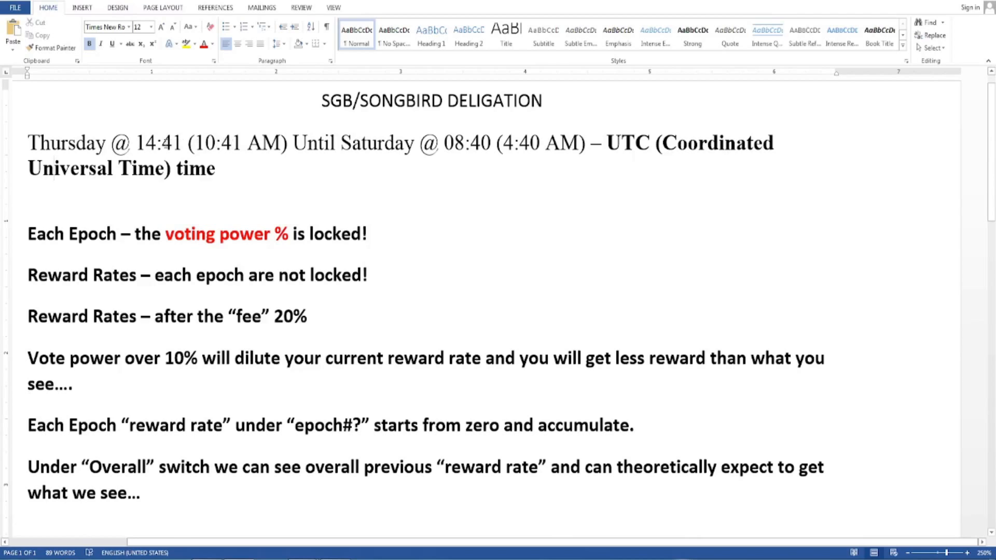
pyautogui.click(54, 168)
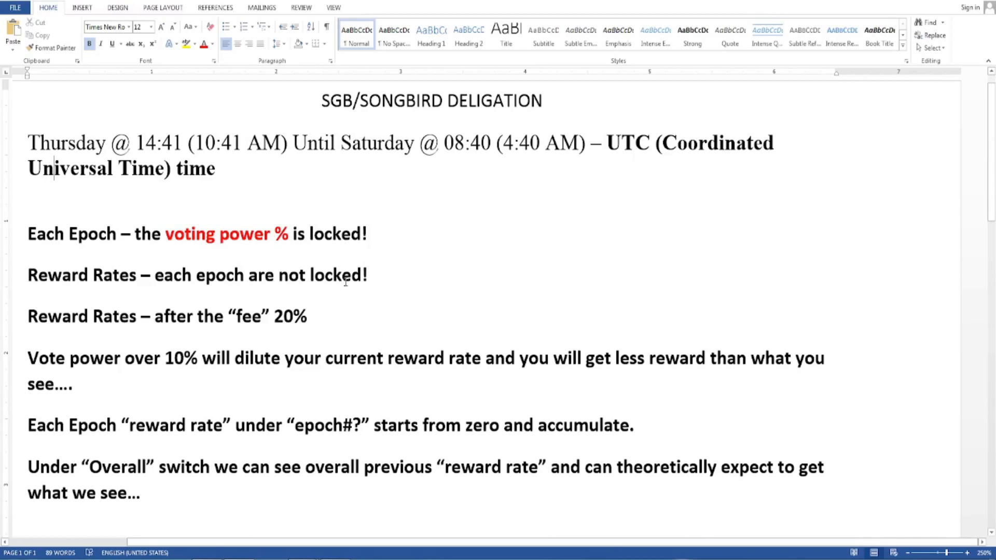
pyautogui.moveTo(149, 286)
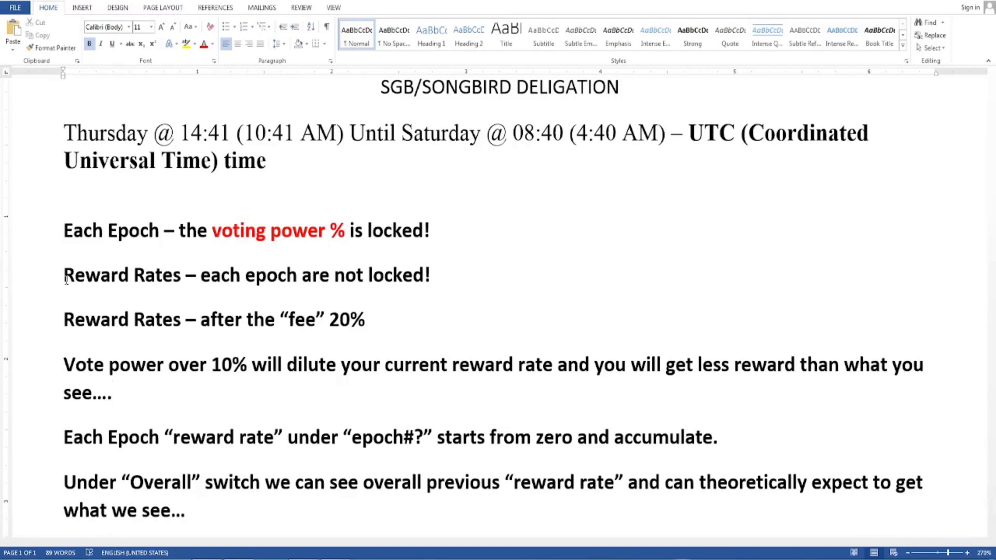
pyautogui.click(112, 393)
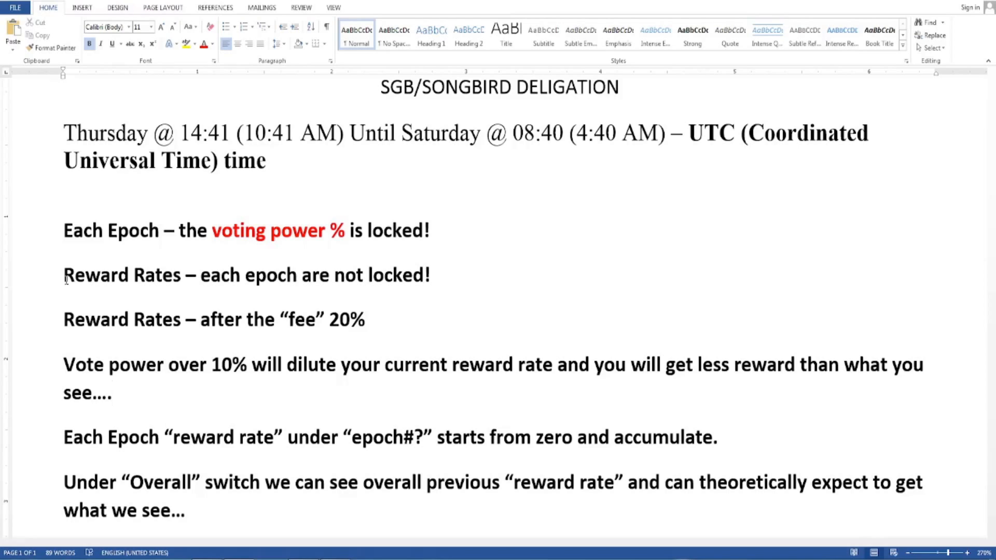
pyautogui.click(113, 393)
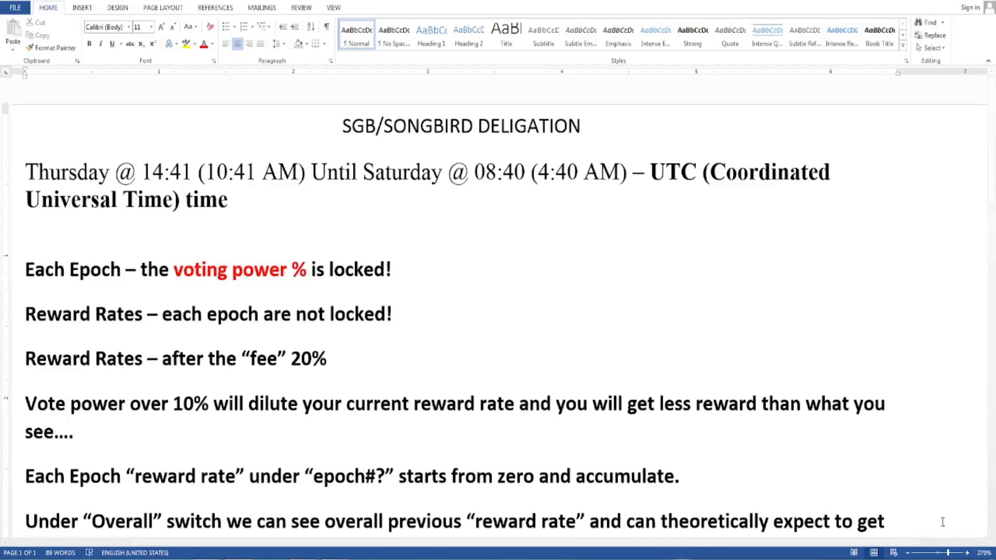
pyautogui.click(342, 126)
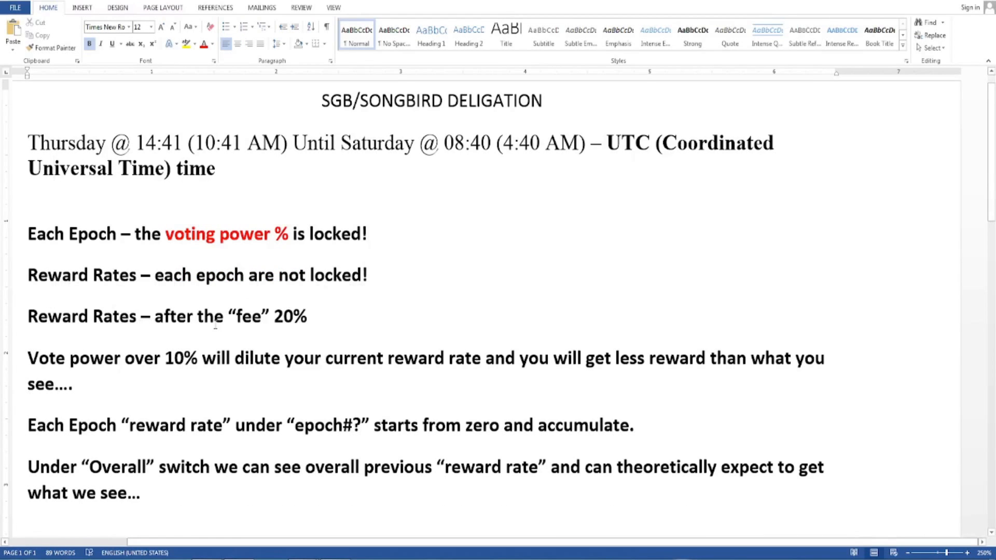
pyautogui.click(54, 168)
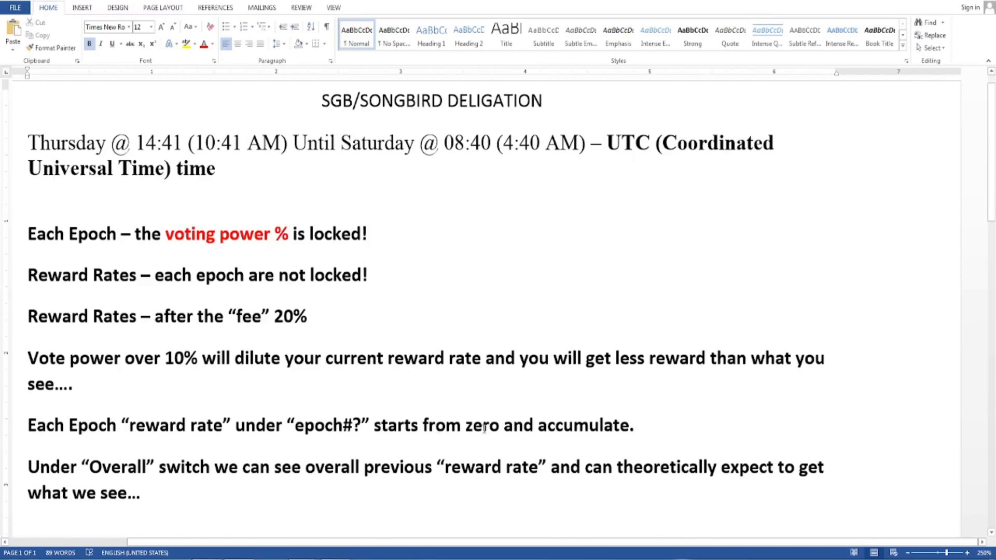
pyautogui.moveTo(638, 435)
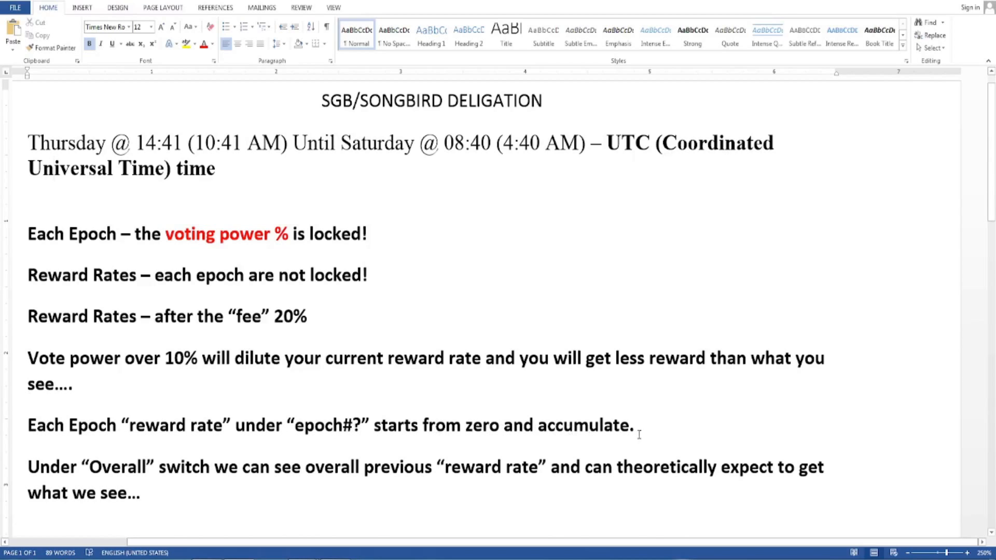